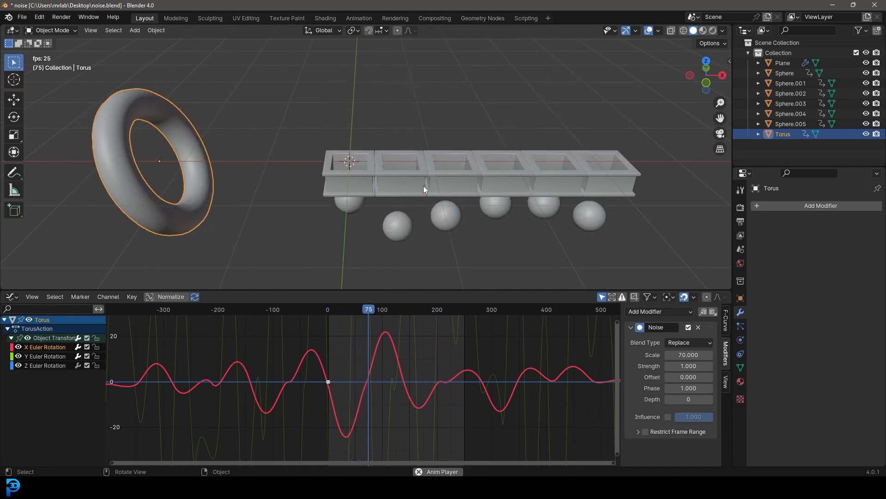
Add a UV sphere at the origin and scale it down to 0.2.
left_click(394, 309)
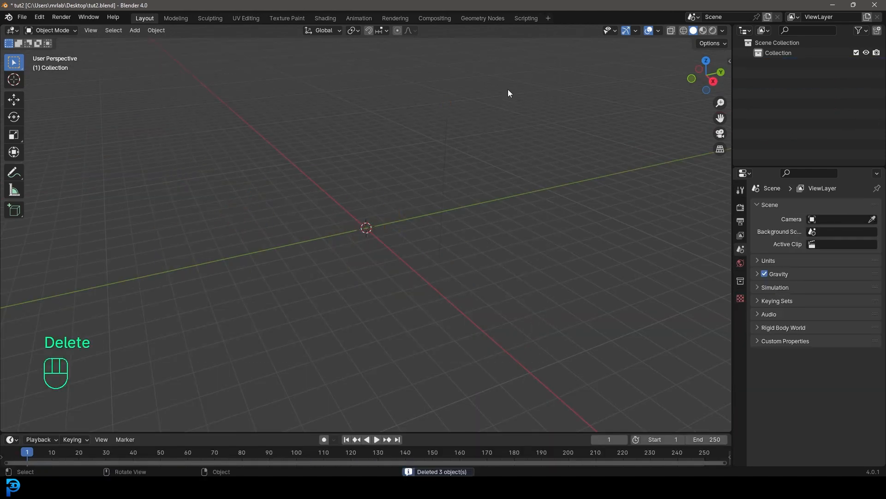
key("shift+a")
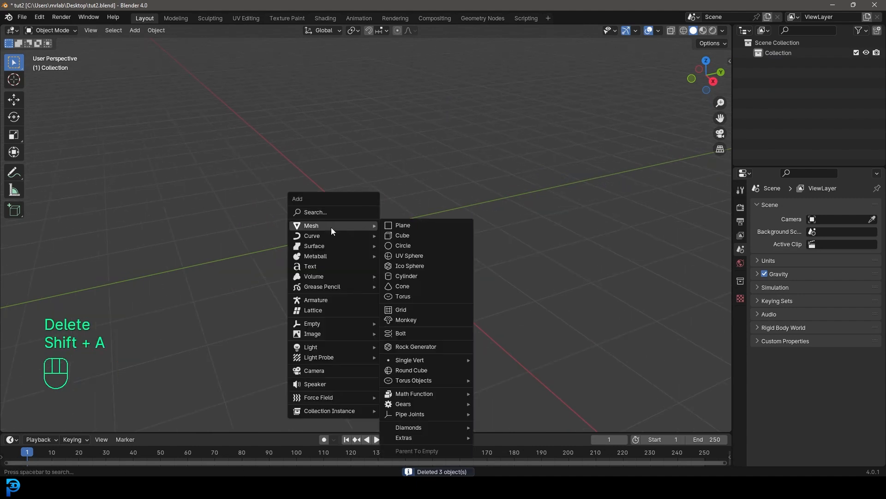
left_click(410, 255)
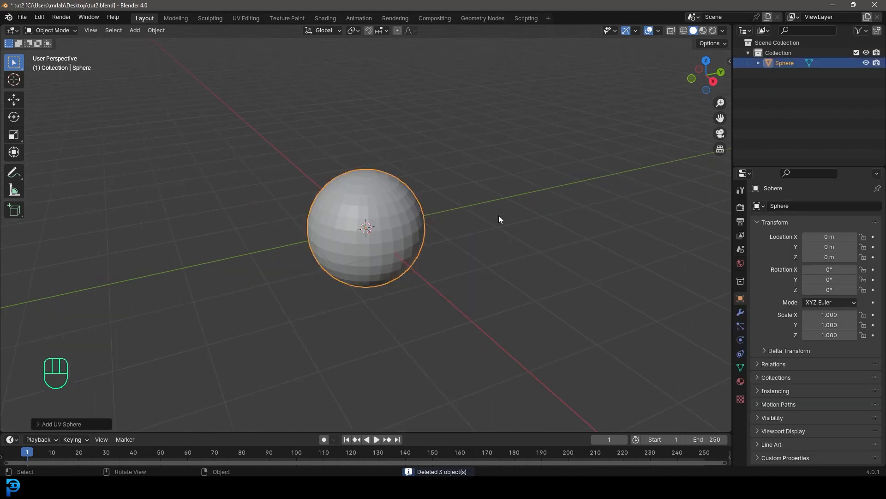
key("s")
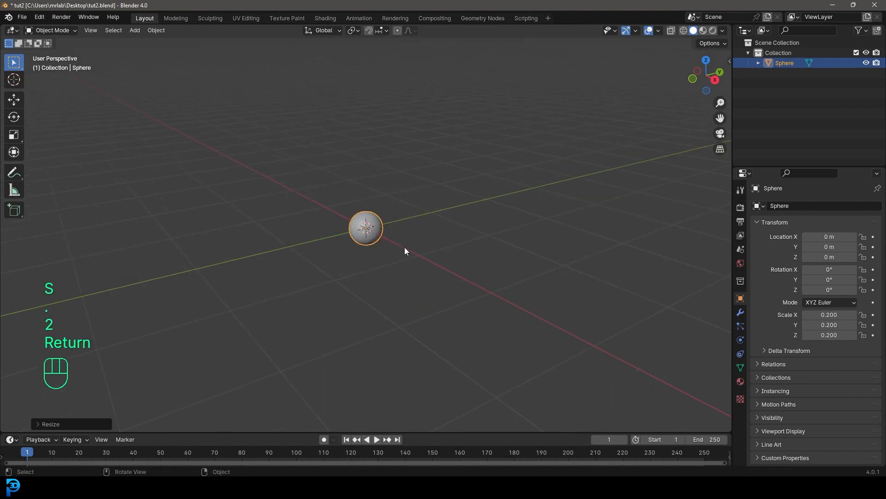
key("Return")
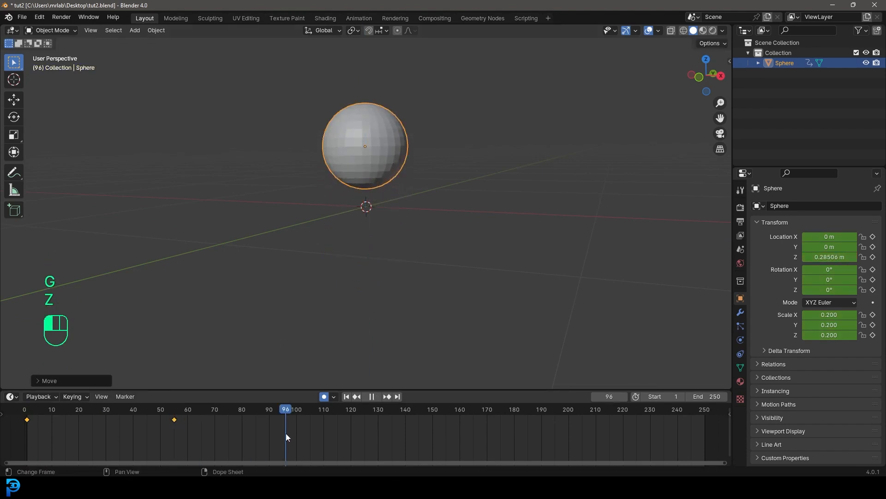
Add a trial Z-height keyframe near frame 96, play the bobbing, then delete all the sphere's keyframes.
left_click(51, 408)
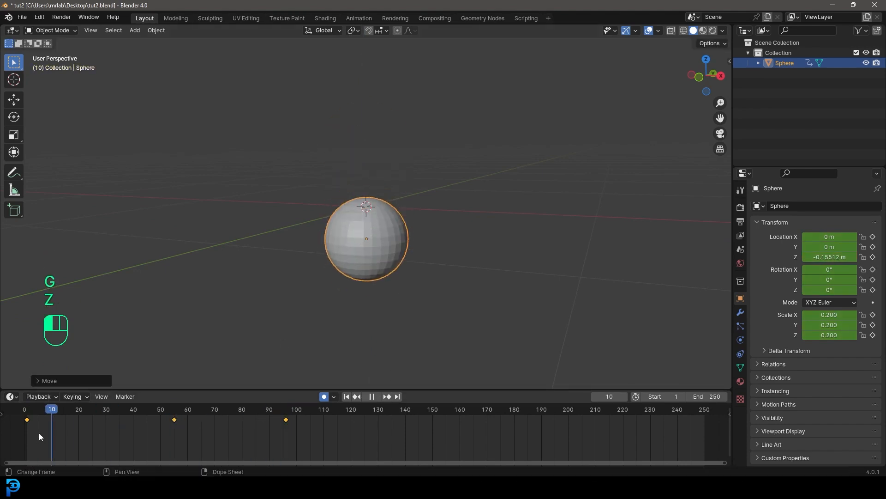
key("space")
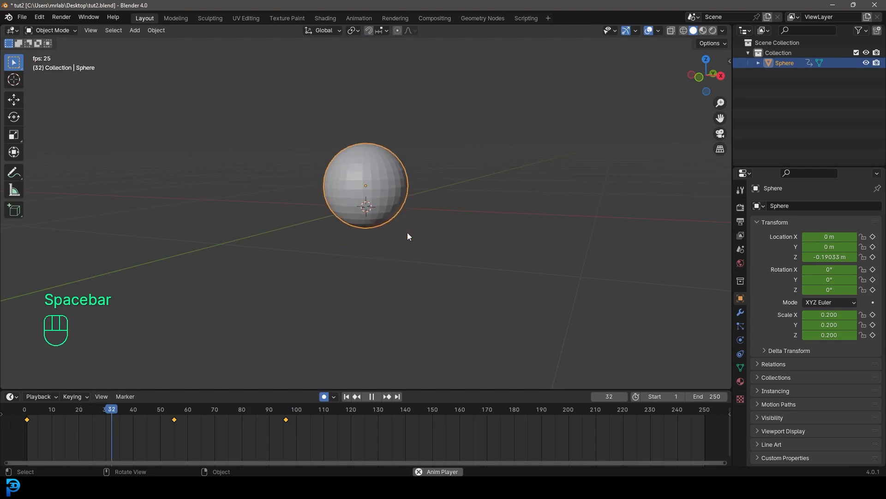
key("space")
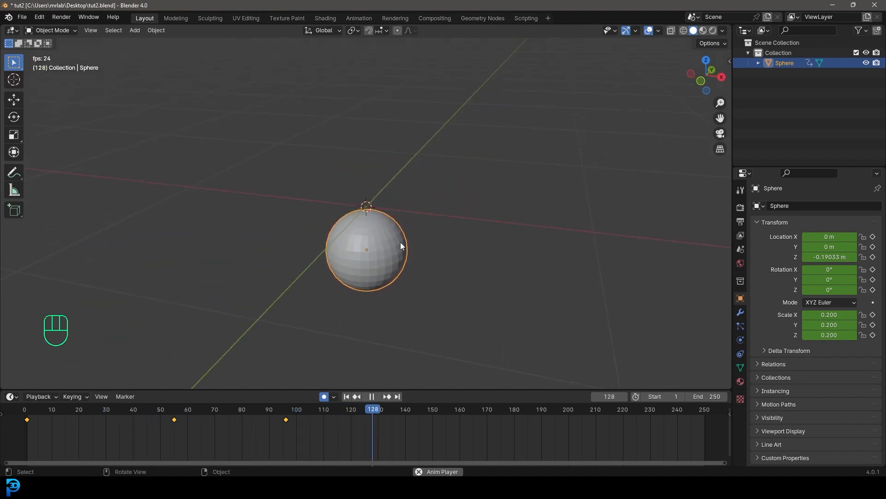
key("space")
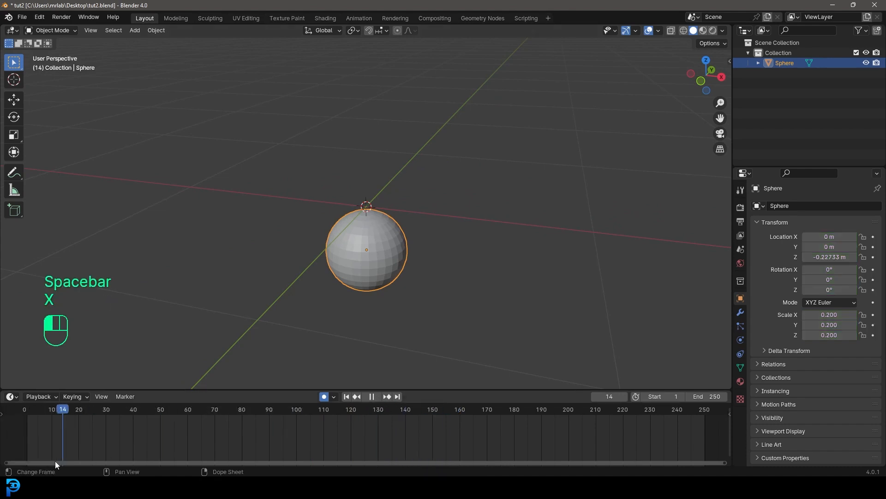
key("space")
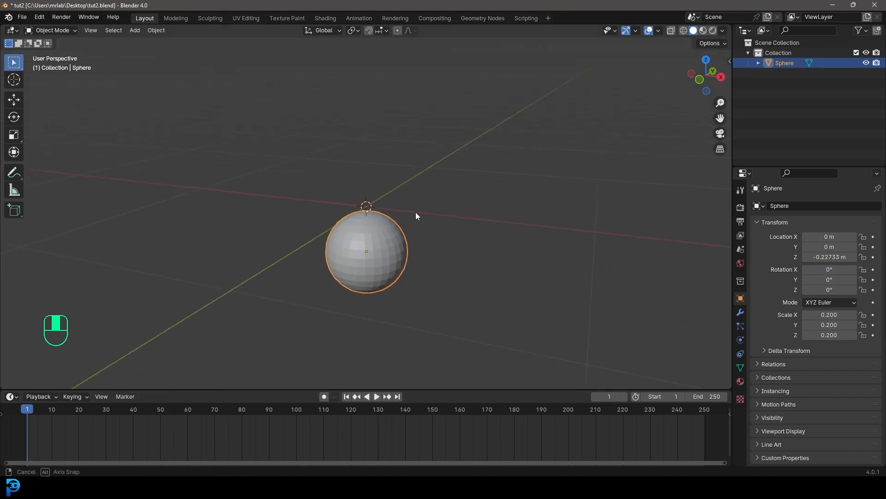
Recentre the sphere at the origin on frame 1 and insert a single Location keyframe.
key("g")
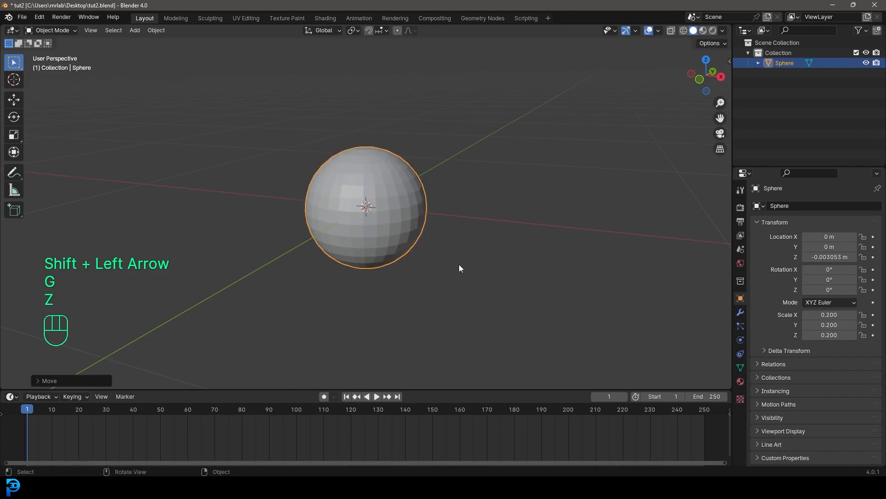
key("i")
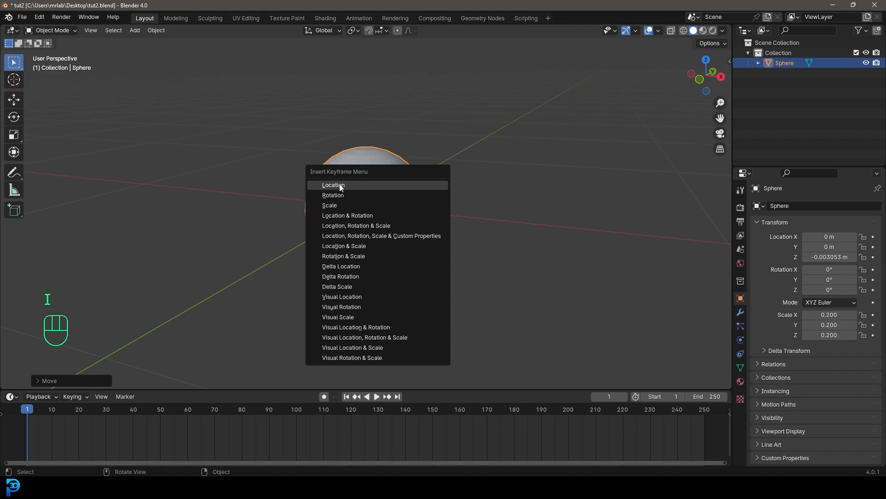
left_click(333, 185)
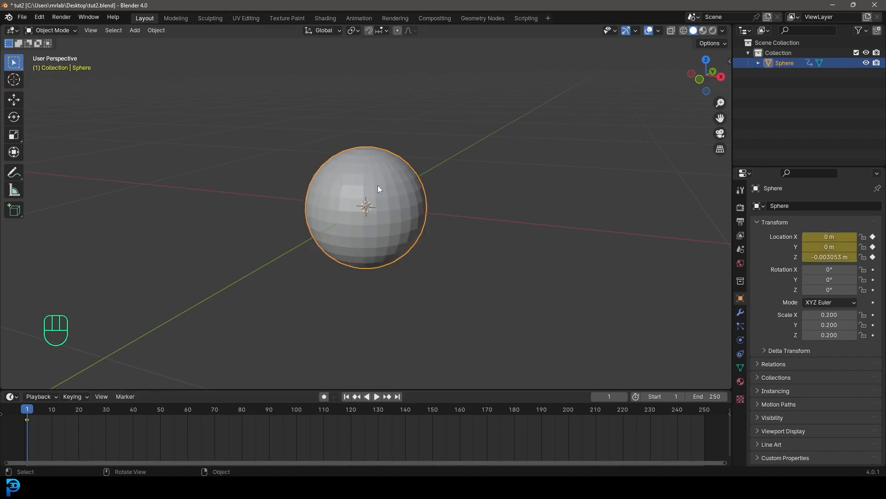
mouse_move(210, 340)
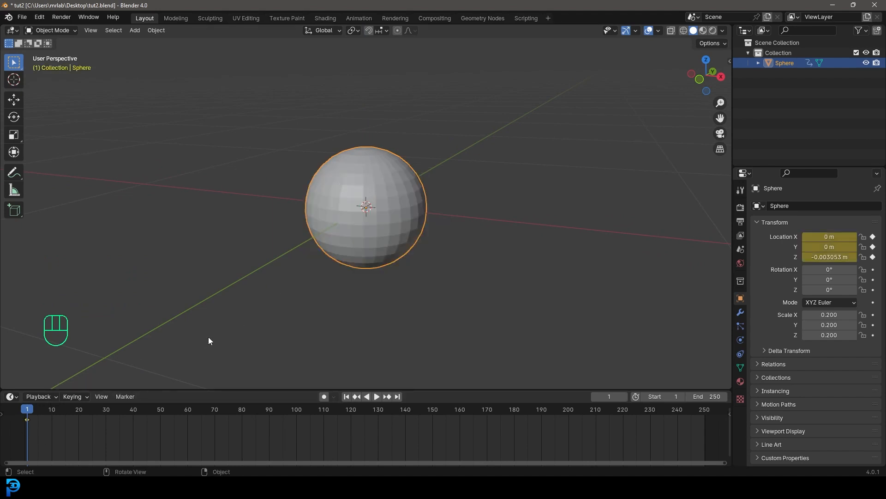
mouse_move(11, 396)
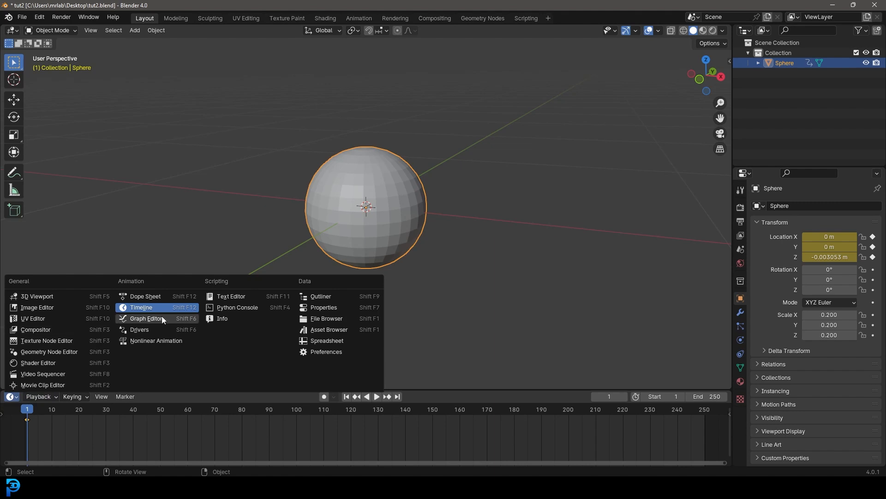
Switch the timeline to the Graph Editor, expand Object Transforms and make the Z Location curve active.
left_click(146, 318)
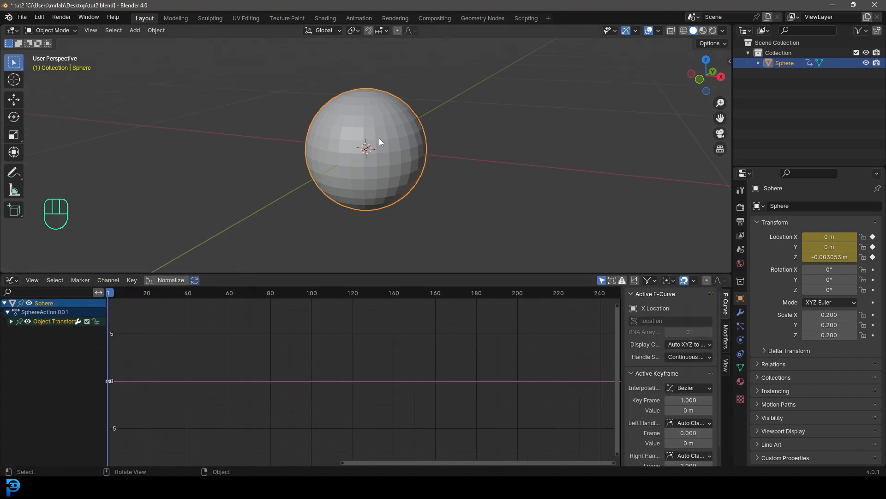
left_click(43, 303)
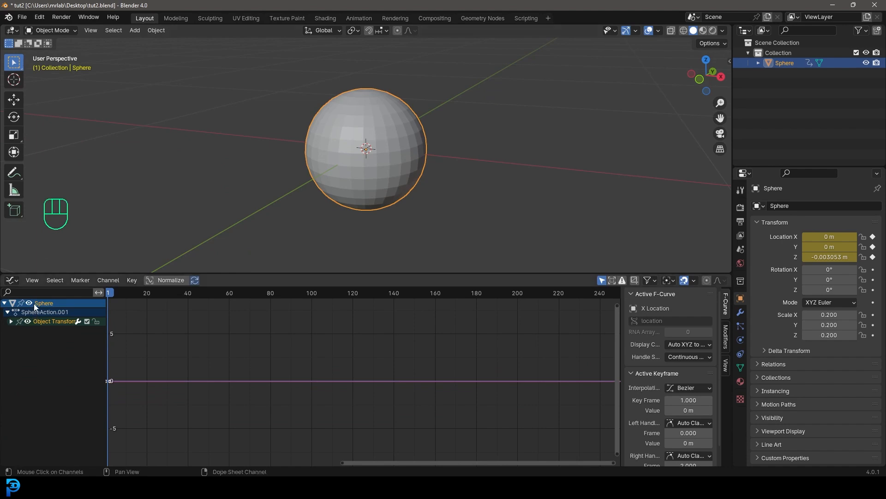
mouse_move(40, 319)
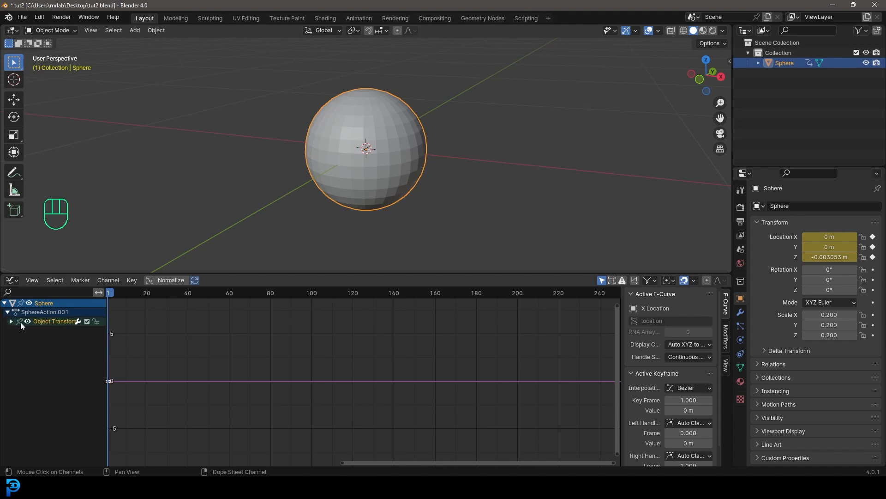
left_click(11, 321)
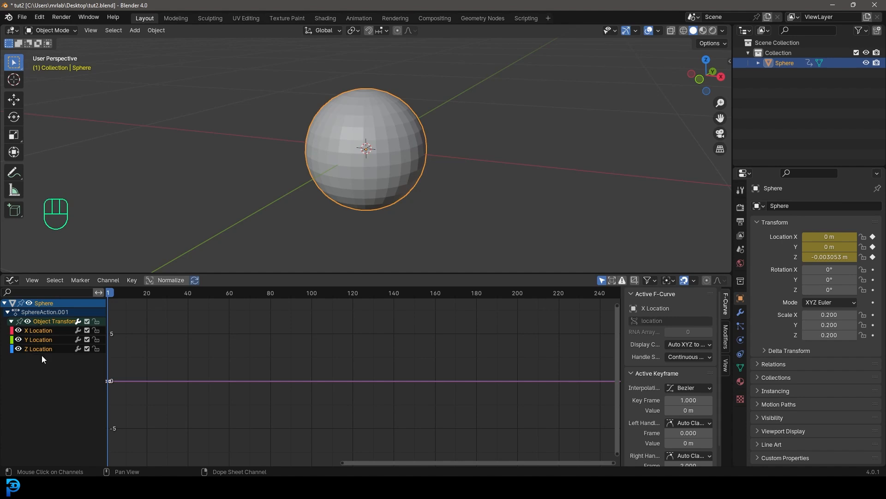
key("i")
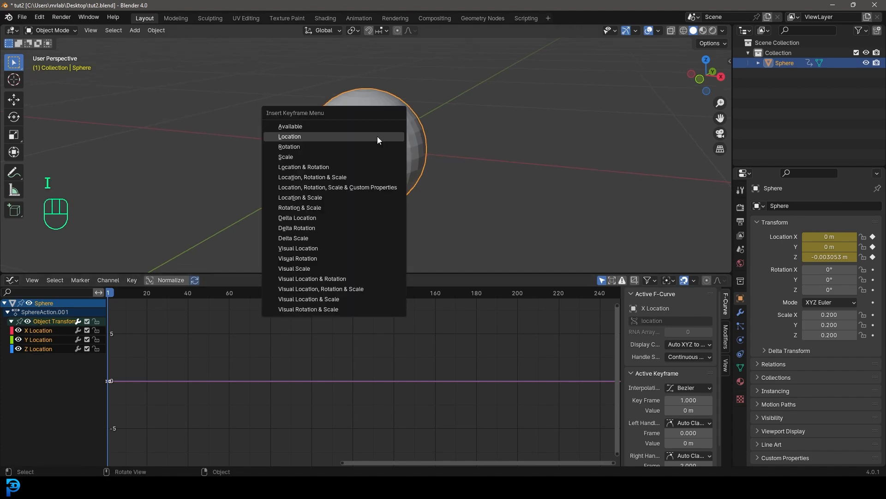
mouse_move(305, 138)
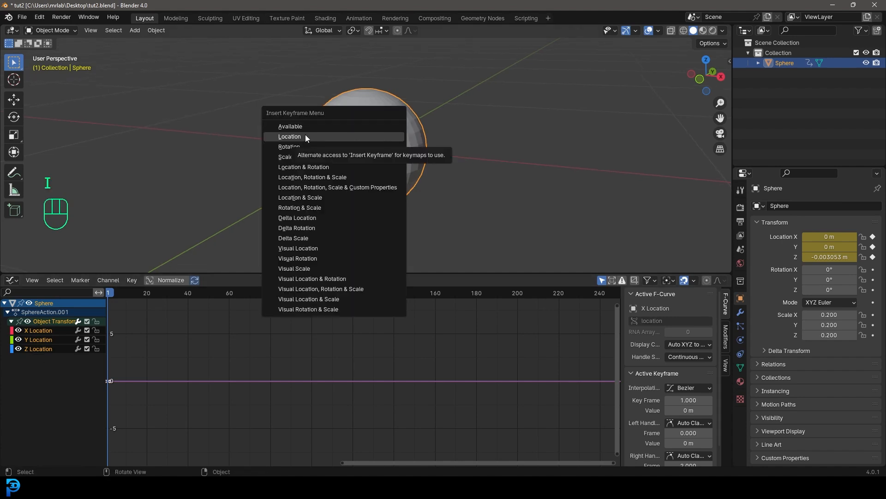
mouse_move(290, 146)
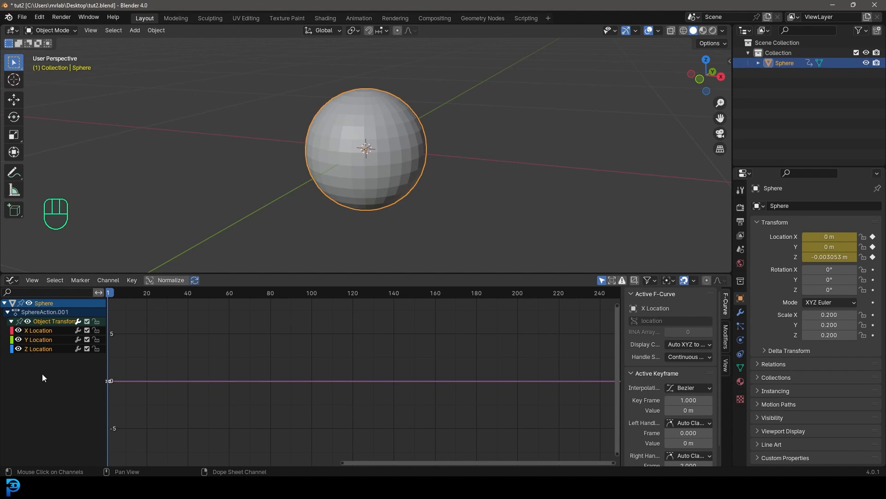
mouse_move(387, 106)
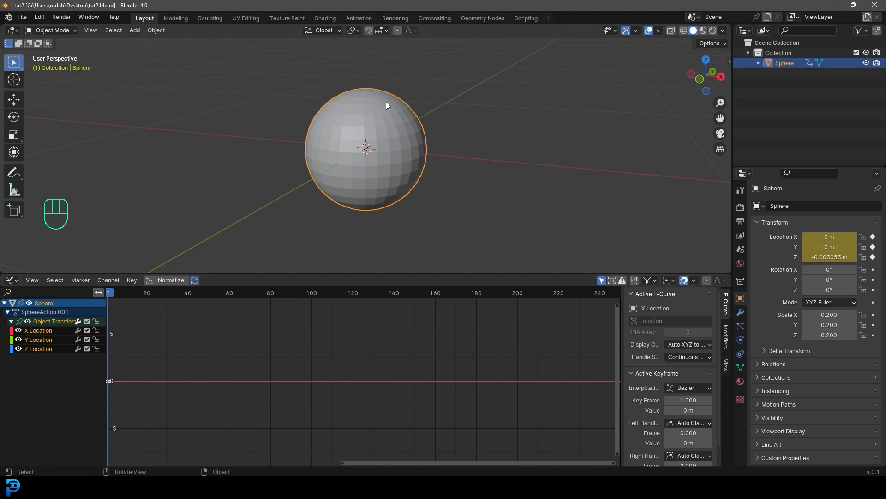
mouse_move(506, 133)
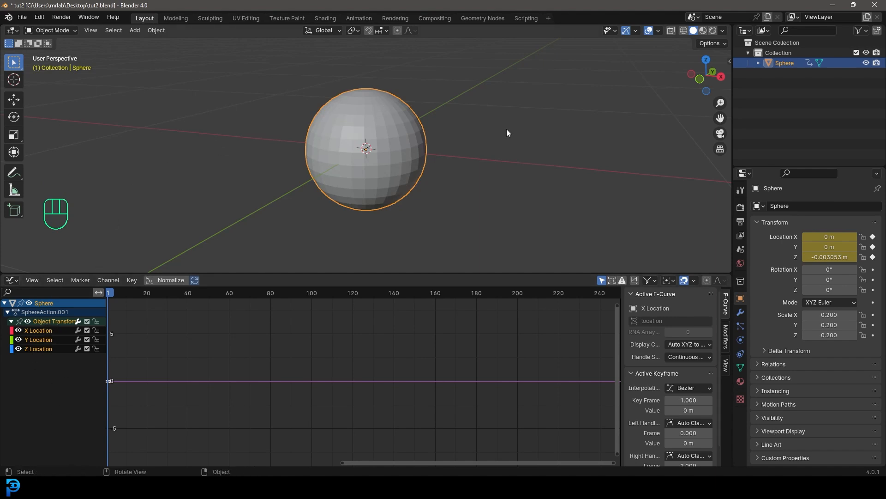
mouse_move(566, 199)
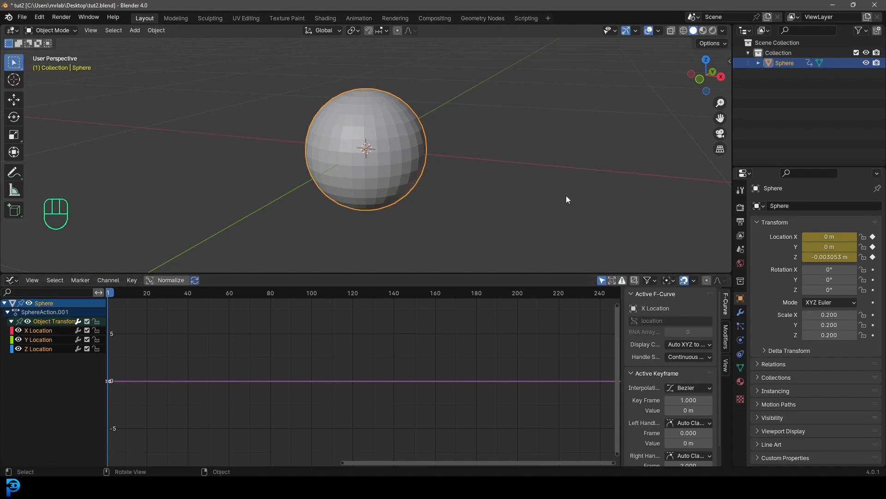
mouse_move(367, 113)
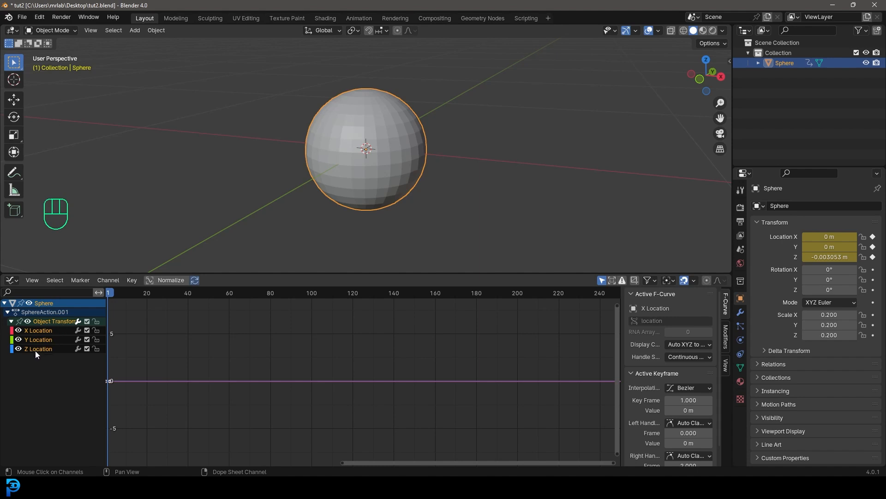
left_click(38, 348)
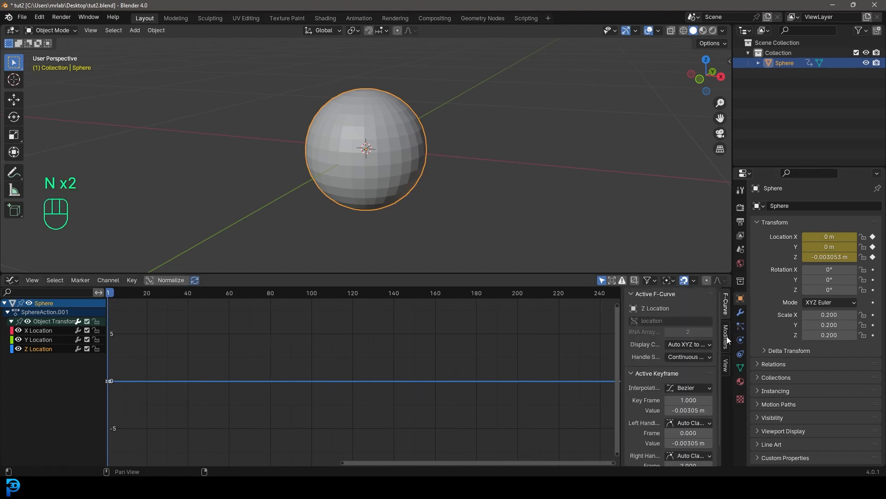
Add a Noise modifier to the sphere's Z Location curve from the Modifiers sidebar.
left_click(726, 339)
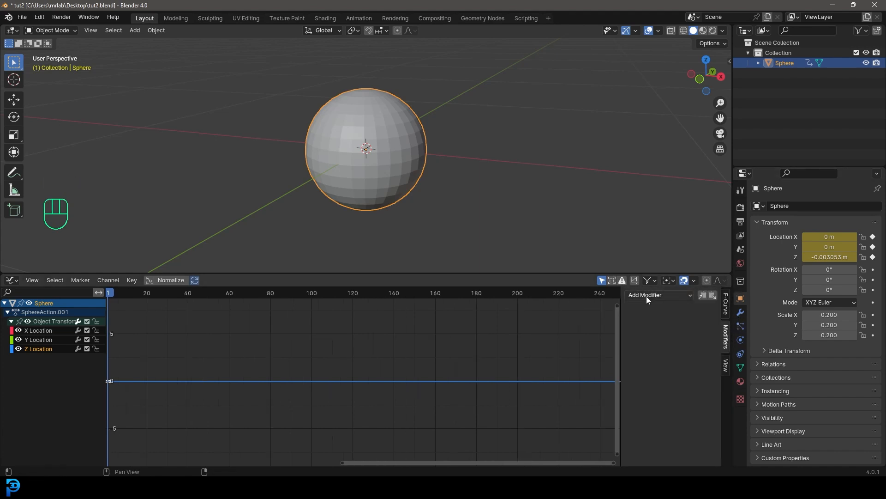
mouse_move(647, 299)
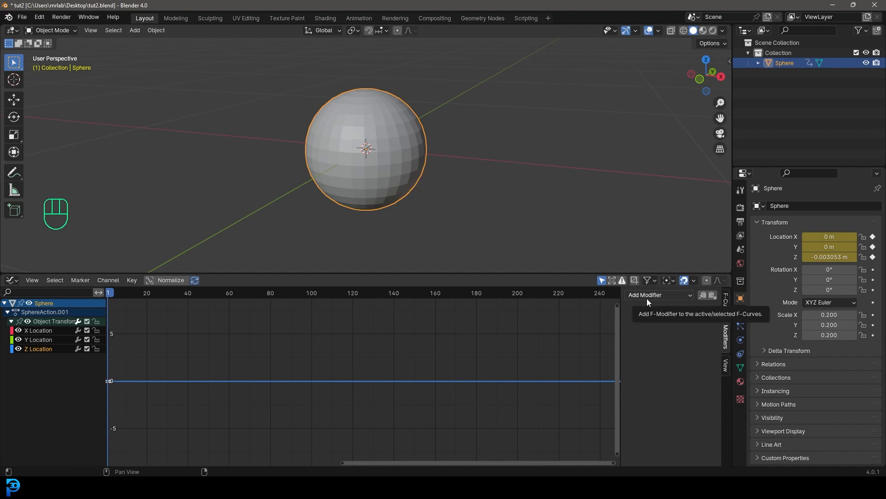
left_click(658, 295)
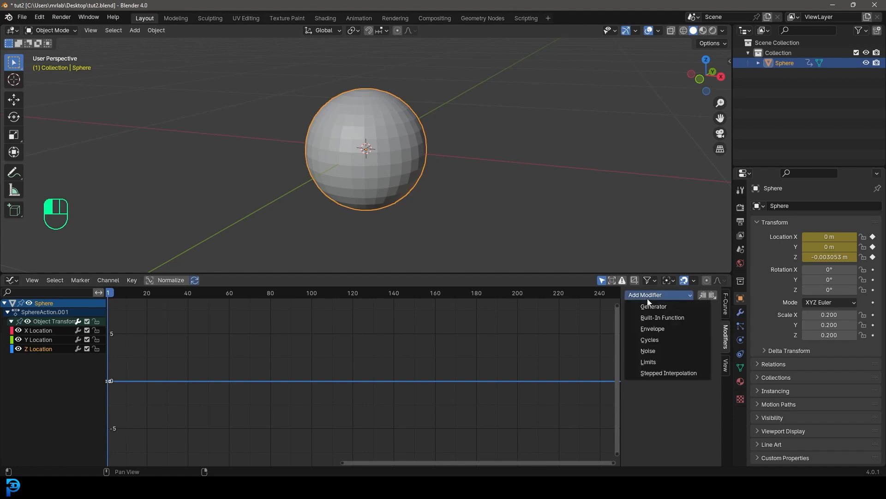
mouse_move(648, 362)
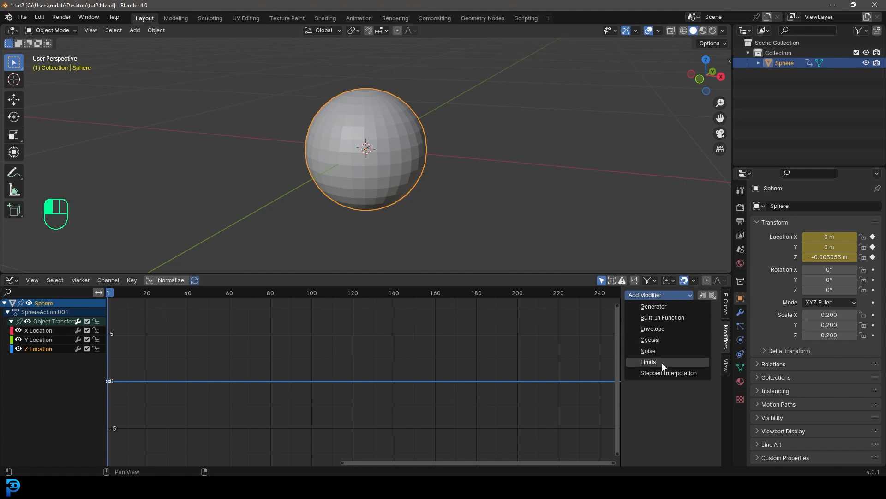
mouse_move(648, 351)
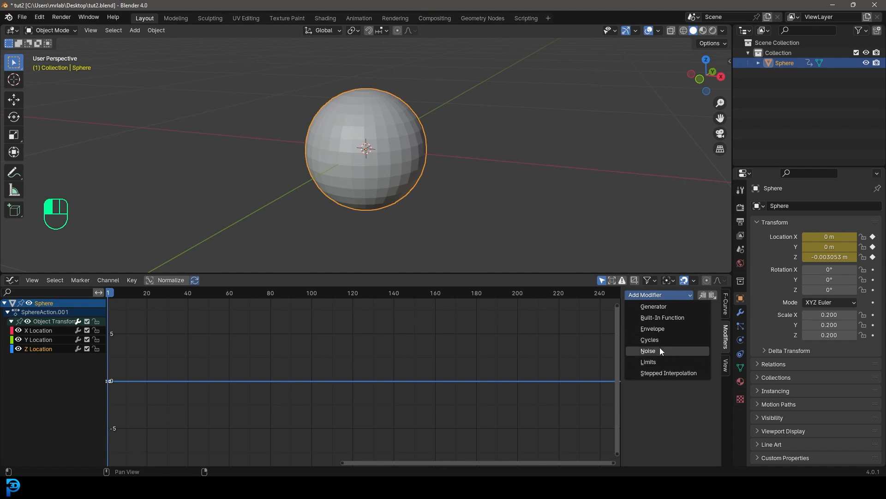
mouse_move(647, 350)
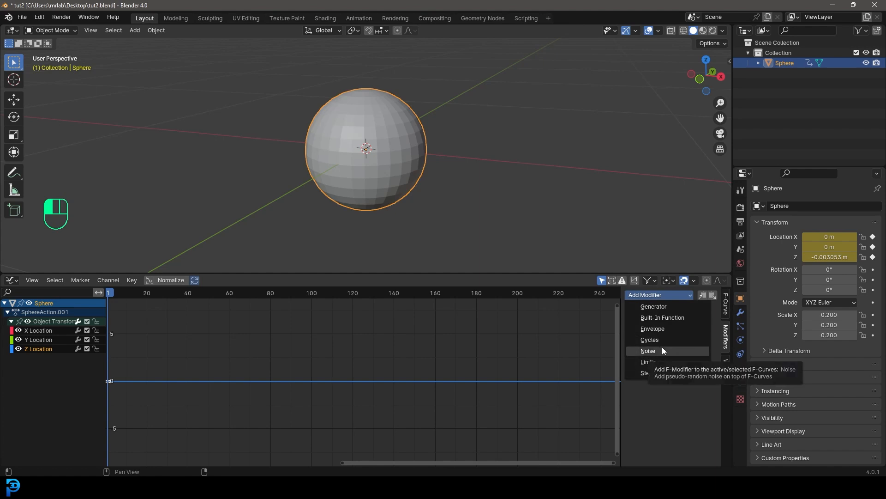
mouse_move(666, 352)
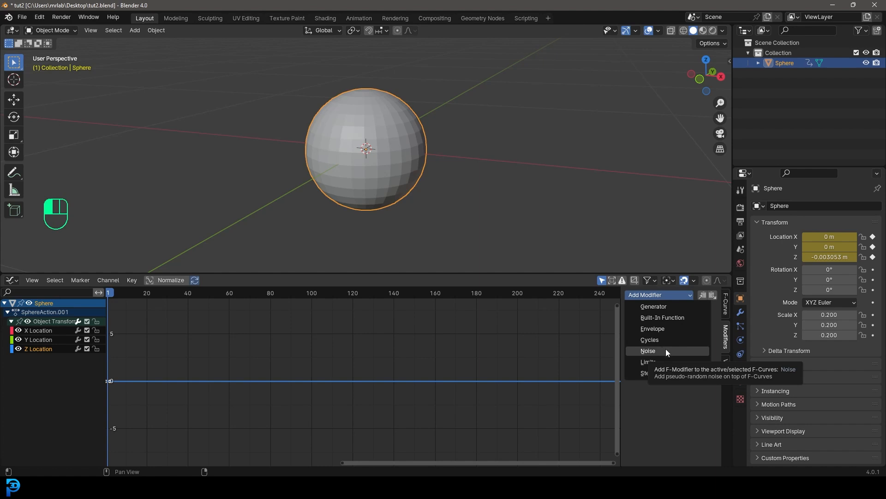
left_click(648, 350)
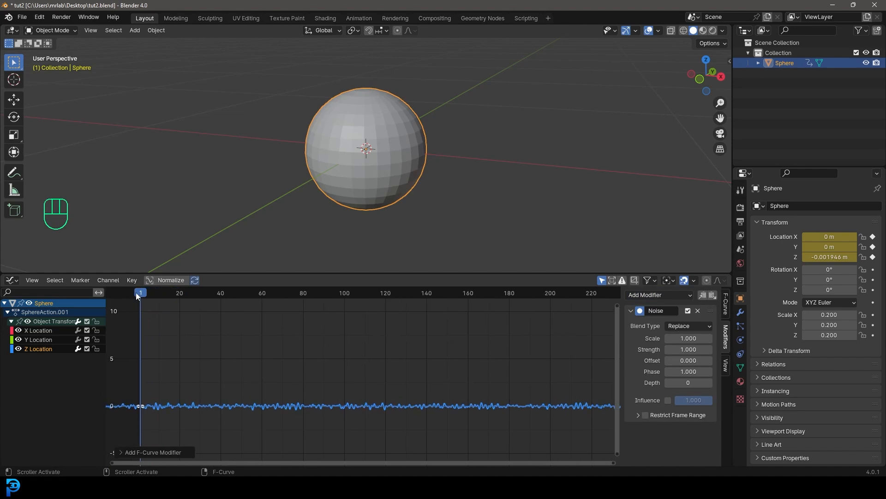
mouse_move(445, 292)
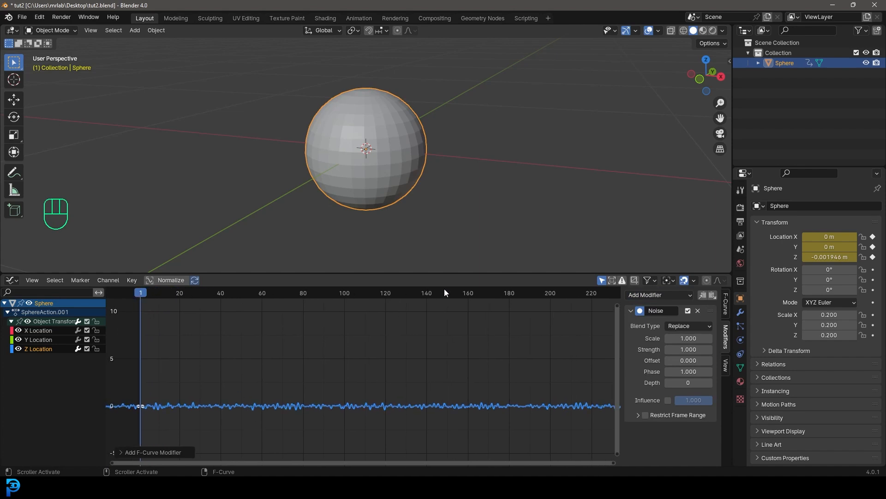
mouse_move(151, 377)
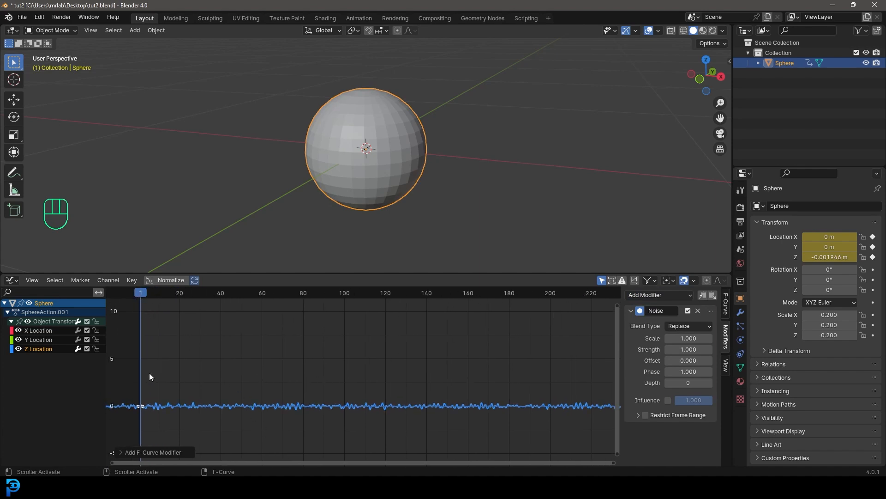
Set the Noise modifier Scale to 42 and Strength to 2, previewing the slower, larger bobbing in playback.
key("space")
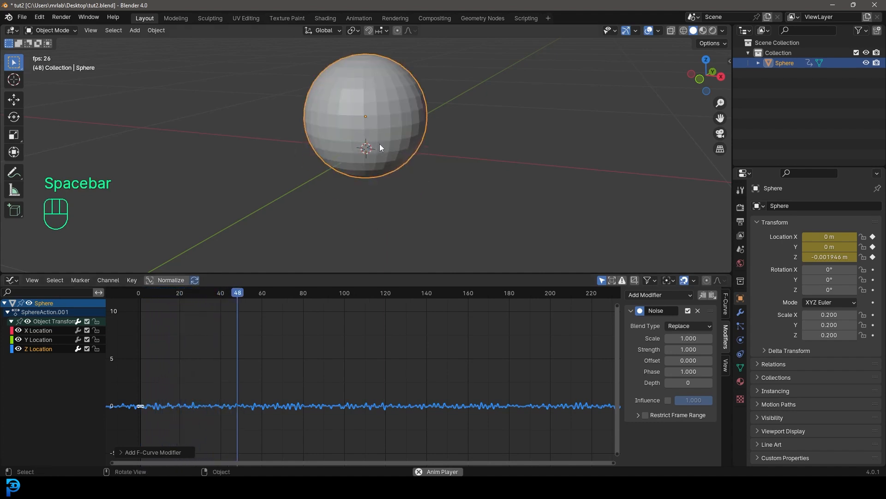
key("space")
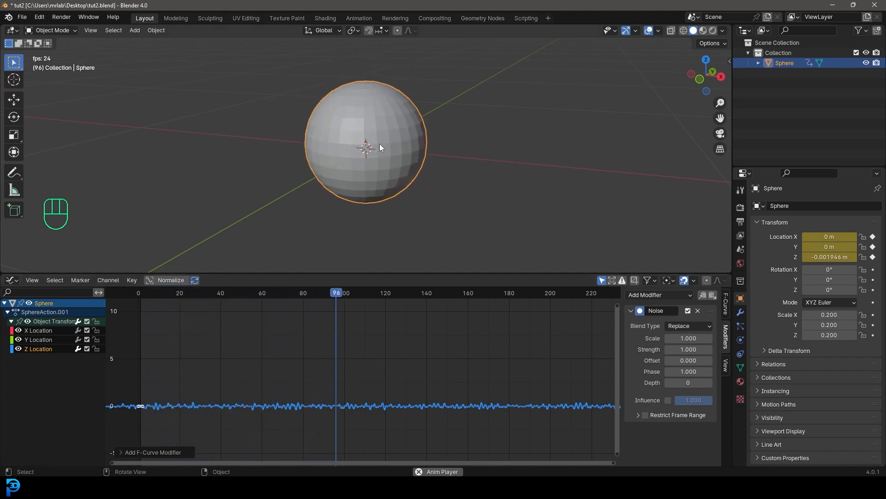
key("space")
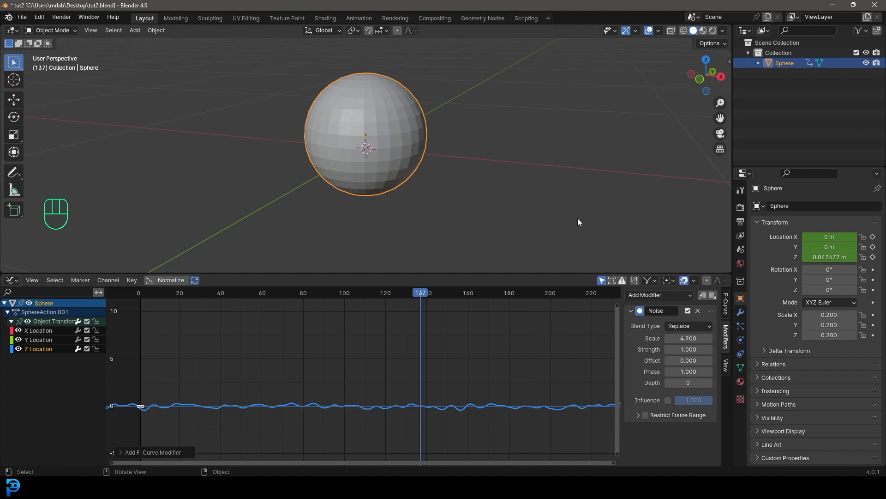
double_click(687, 338)
type("45.000")
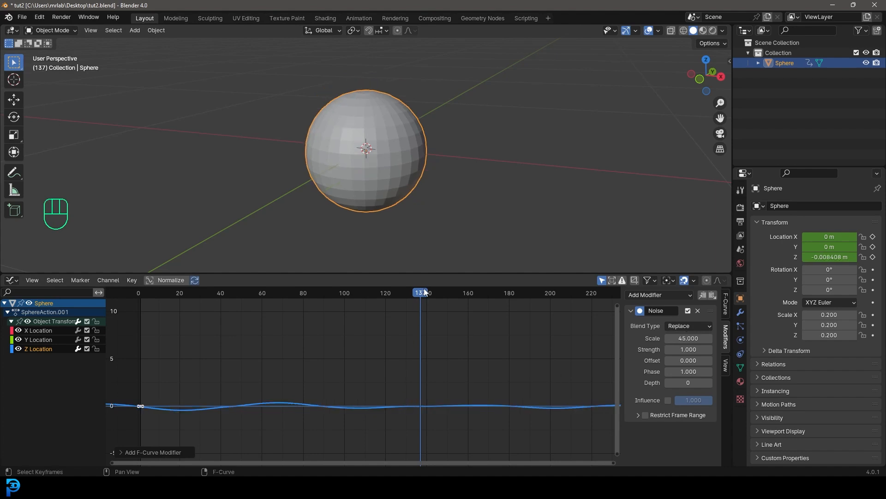
key("space")
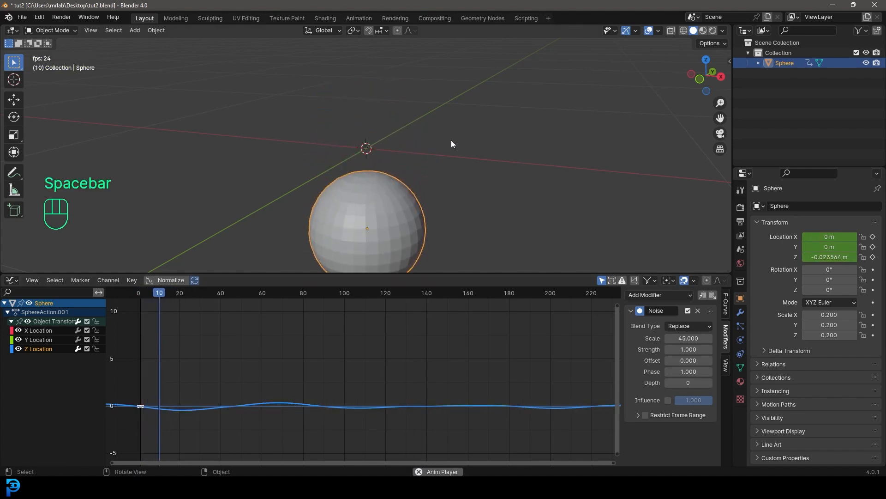
key("Space")
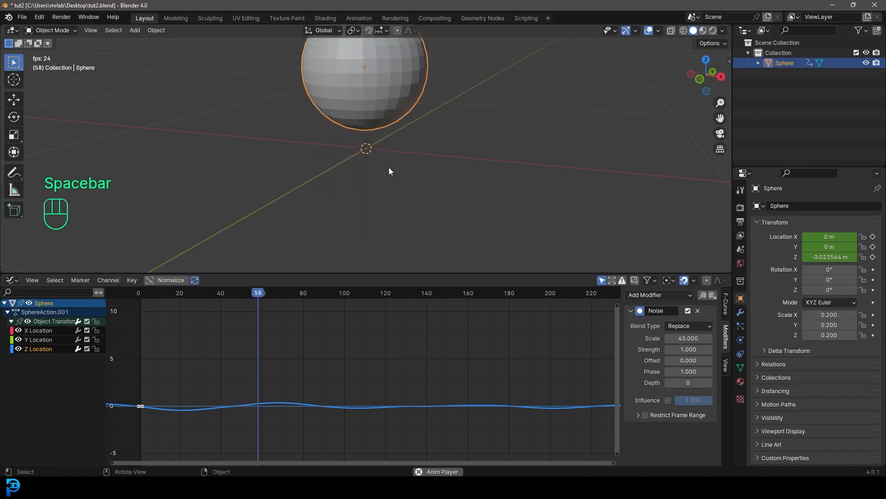
key("space")
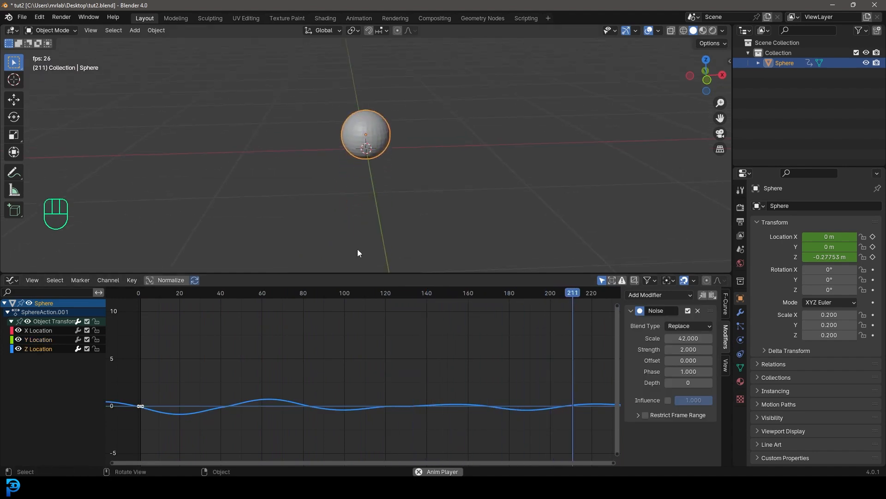
From frame 1, duplicate the sphere 0.5 m along X and repeat to get five spheres from 0 to 2 m, then play back.
left_click(11, 280)
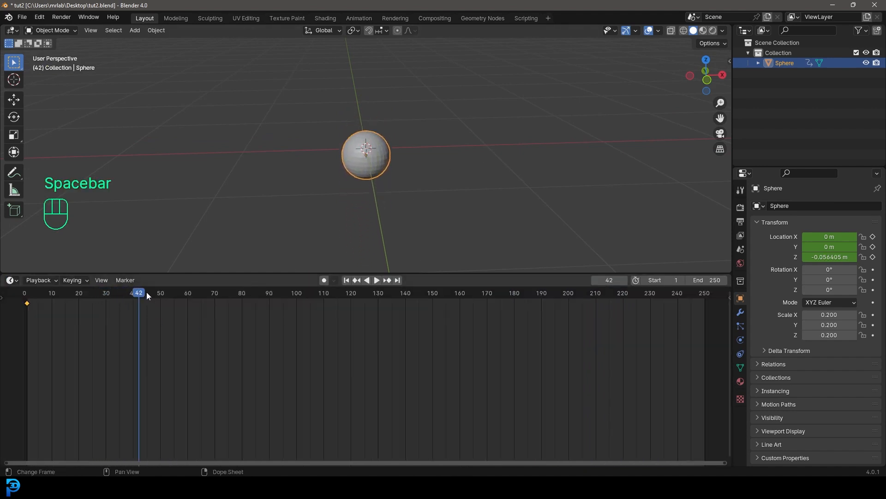
left_click(347, 280)
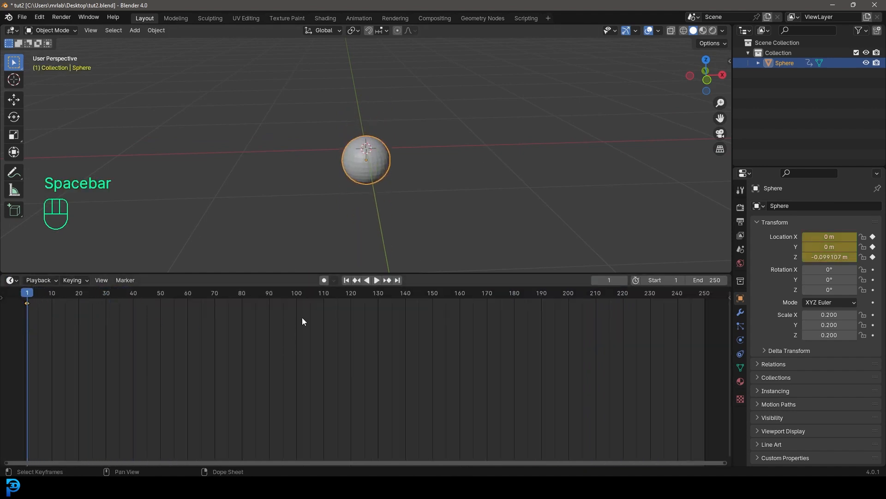
mouse_move(324, 280)
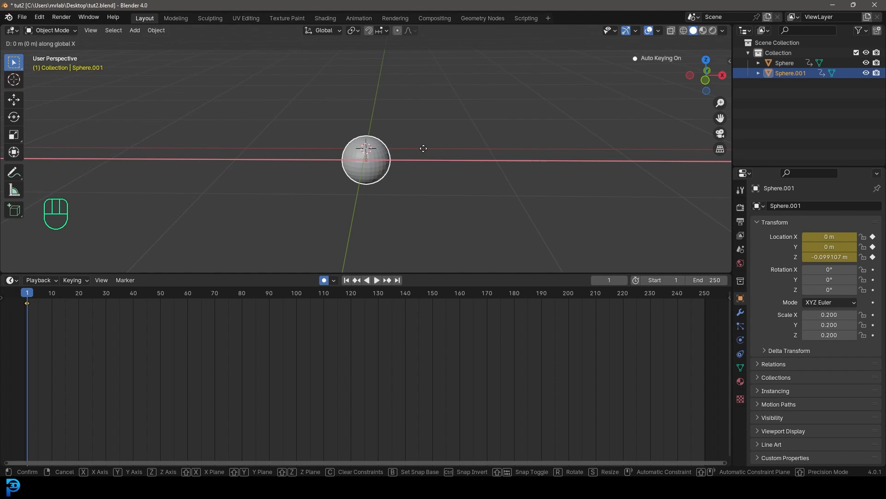
key("Return")
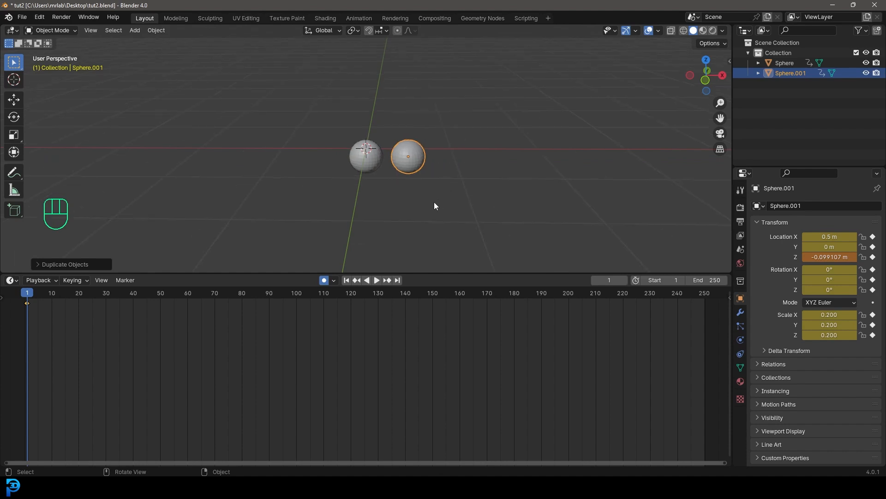
key("shift+r")
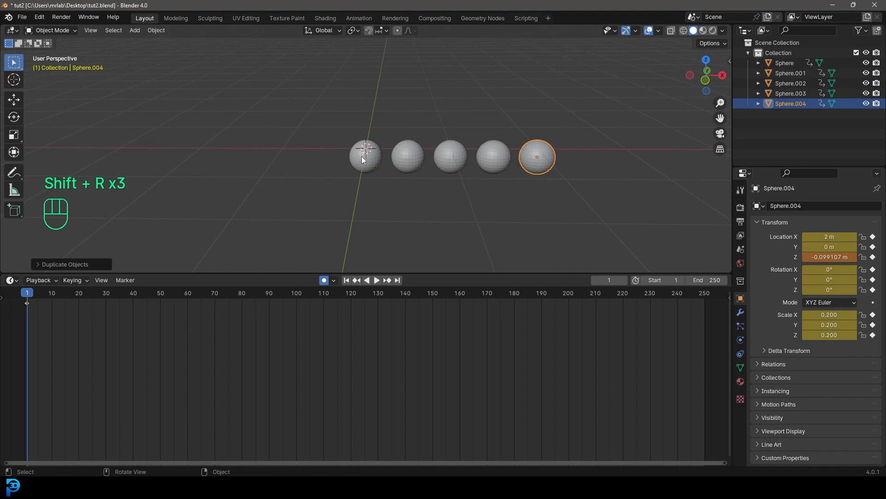
mouse_move(380, 250)
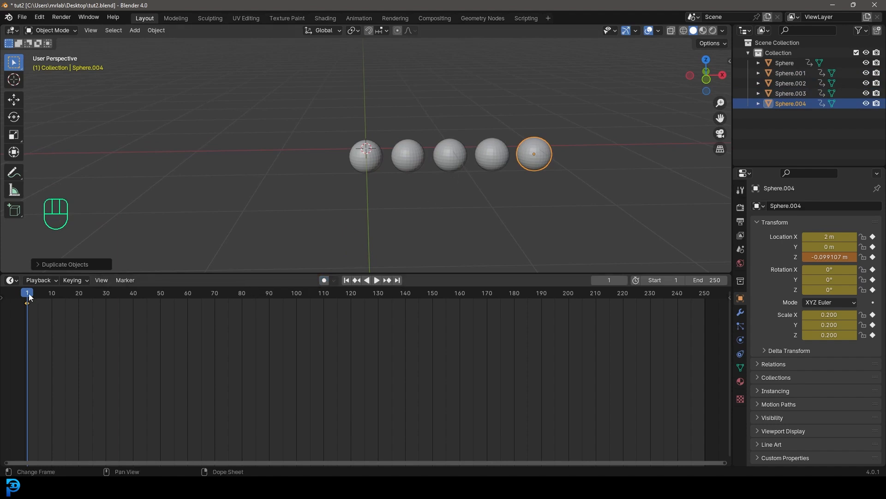
key("space")
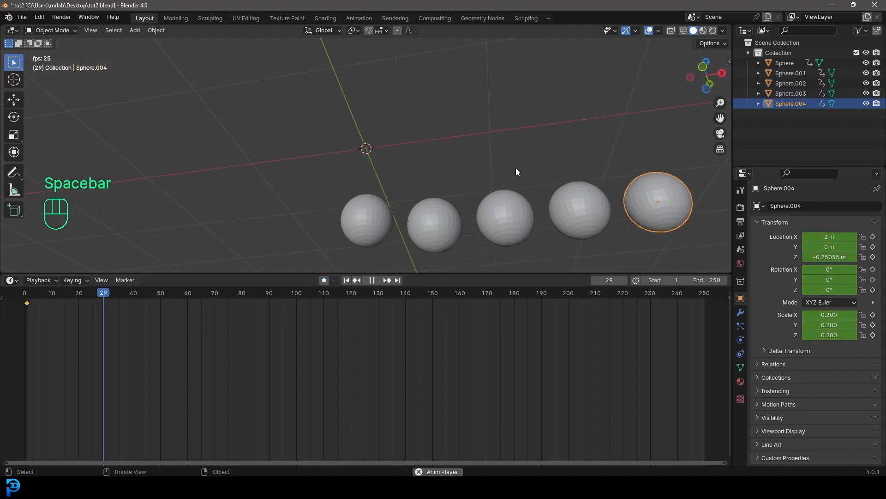
key("space")
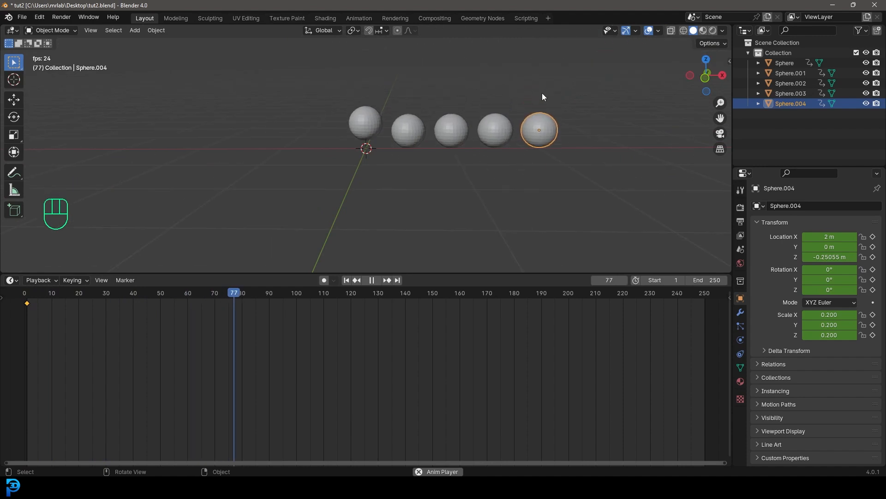
key("space")
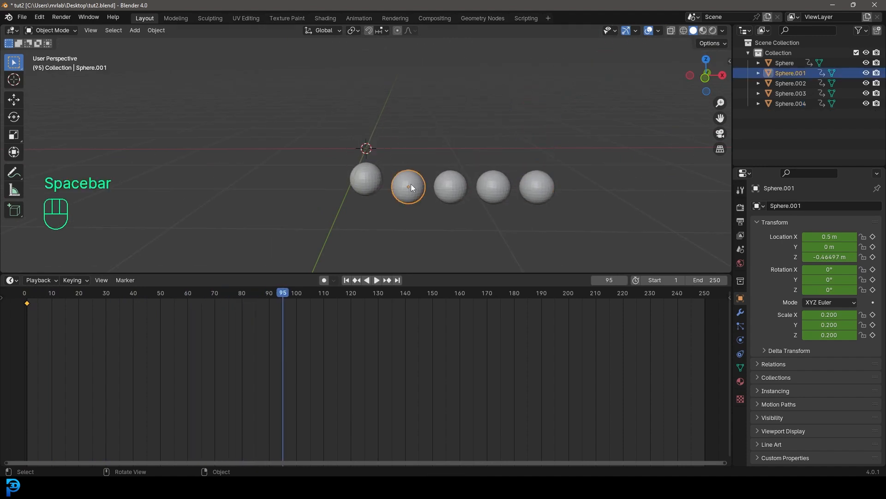
Give Sphere.001's Noise modifier Offset 1 and Phase 4 in the Graph Editor and replay from frame 1.
left_click(9, 280)
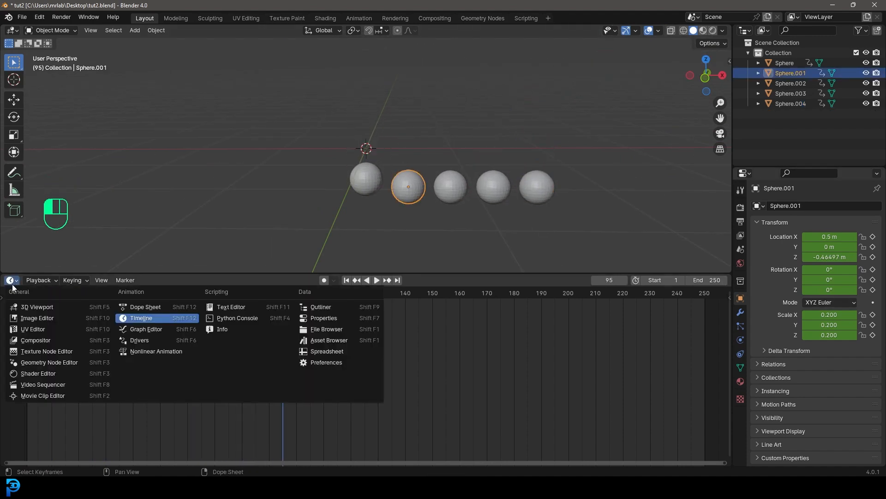
left_click(146, 328)
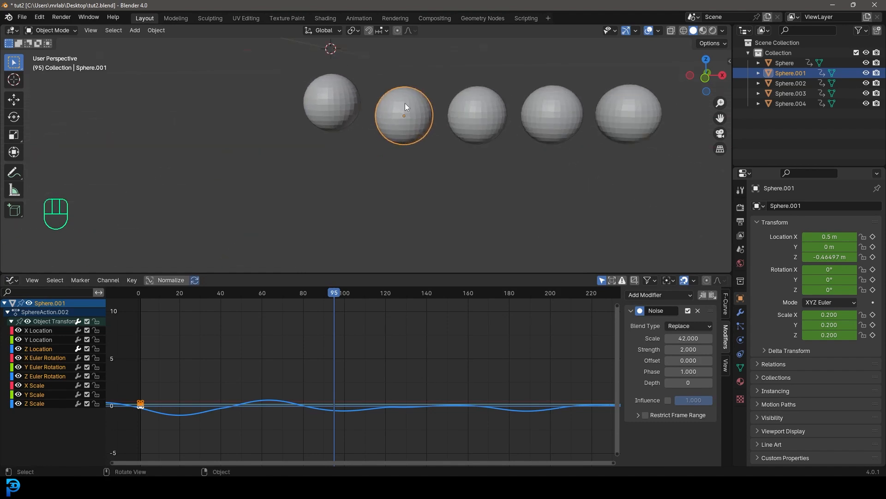
double_click(688, 360)
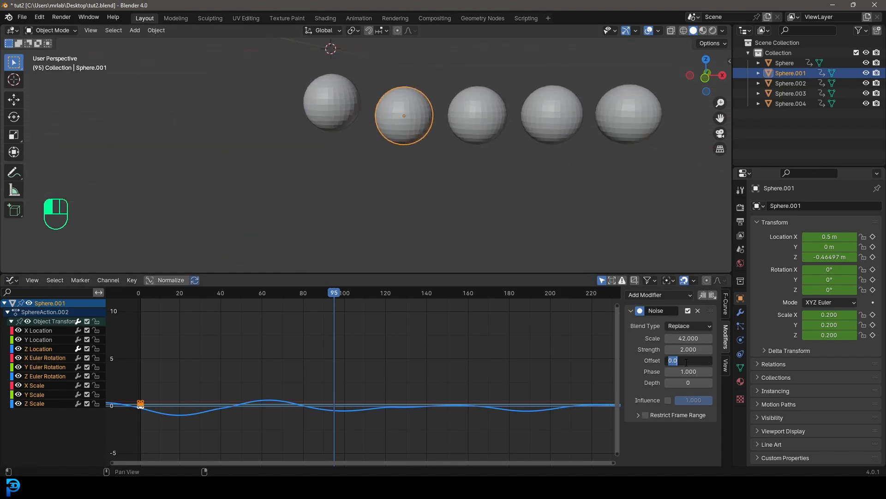
key("space")
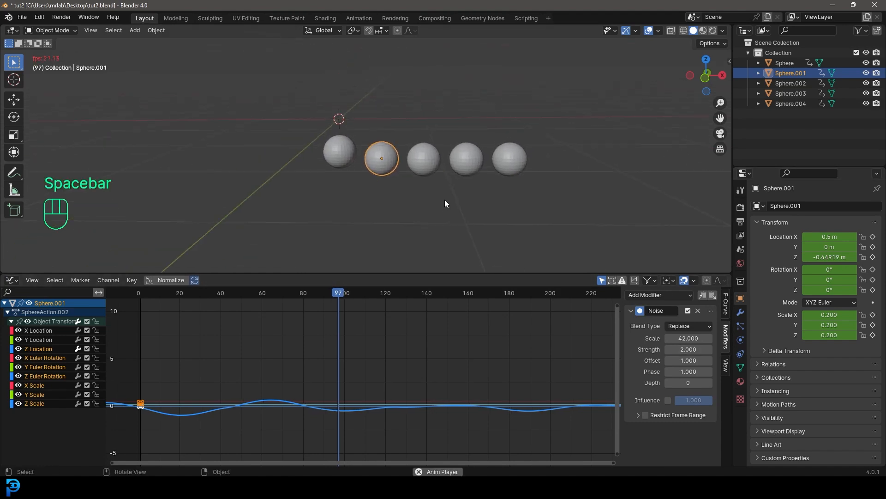
key("shift+Left")
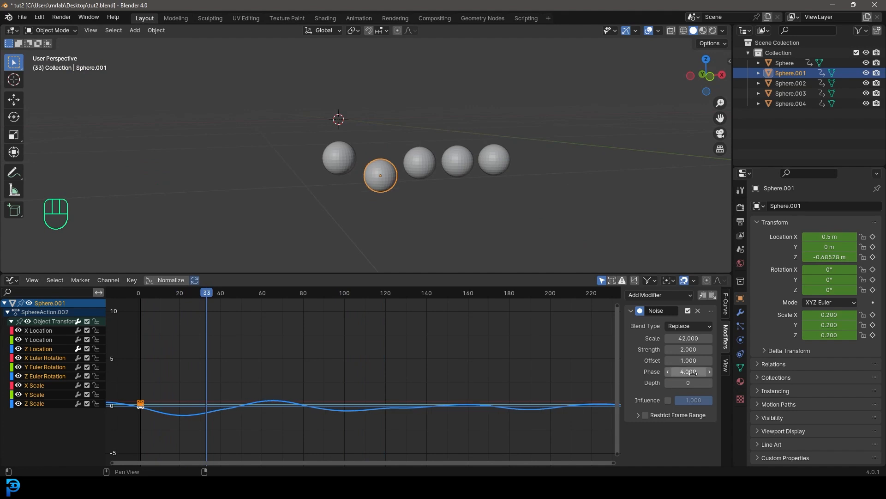
key("space")
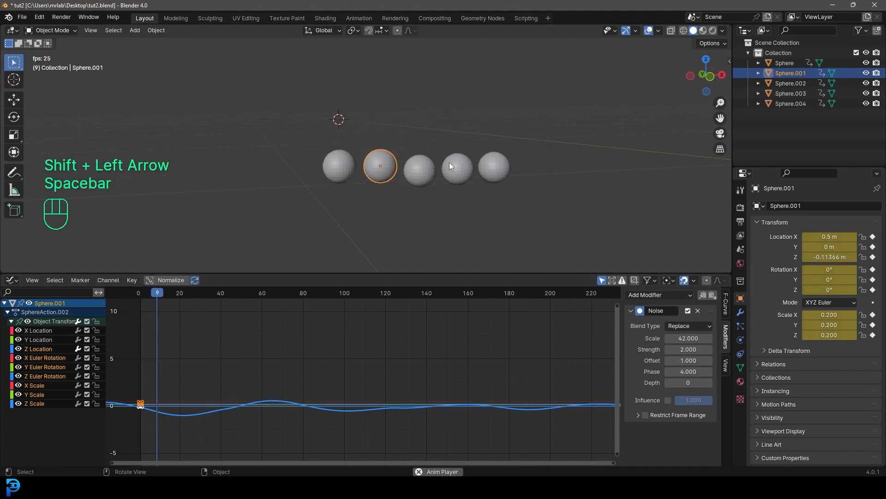
key("space")
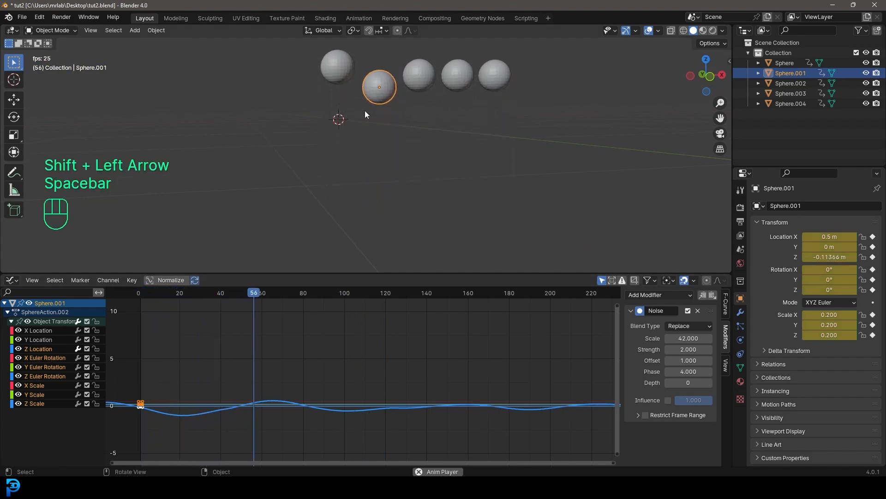
key("space")
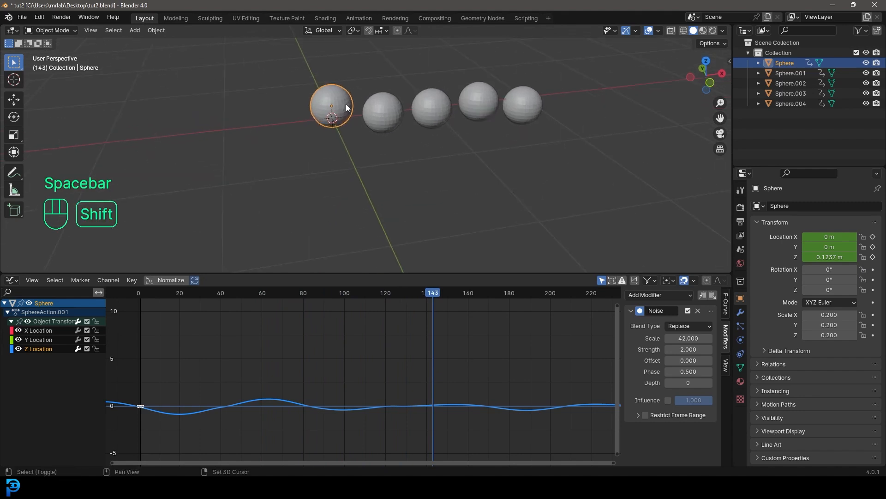
Add a plane under the first sphere, inset its face and delete the centre to leave a square frame.
key("shift+a")
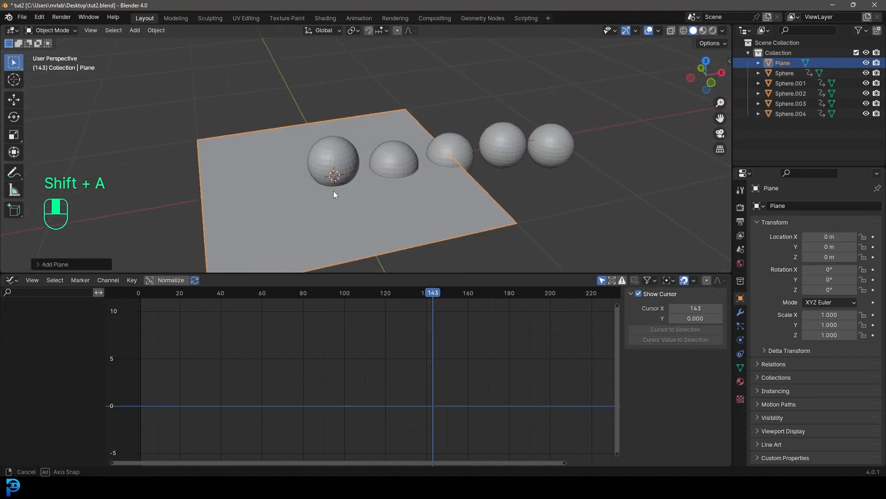
key("Tab")
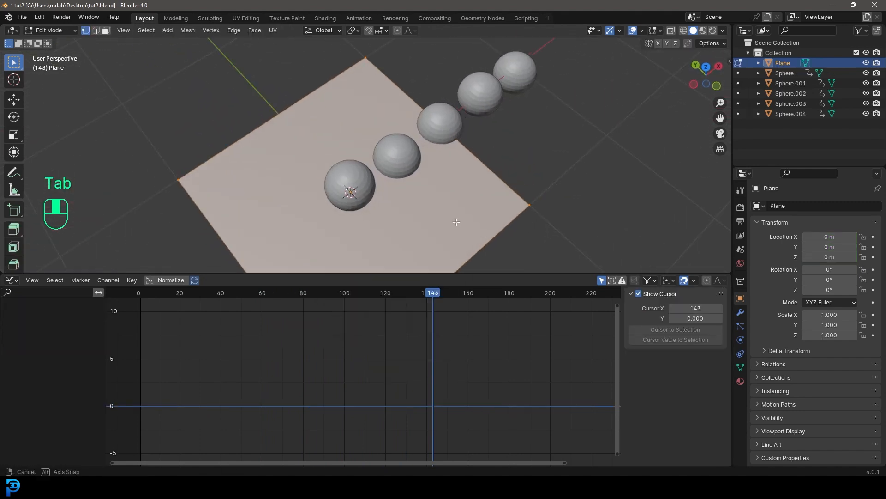
key("s")
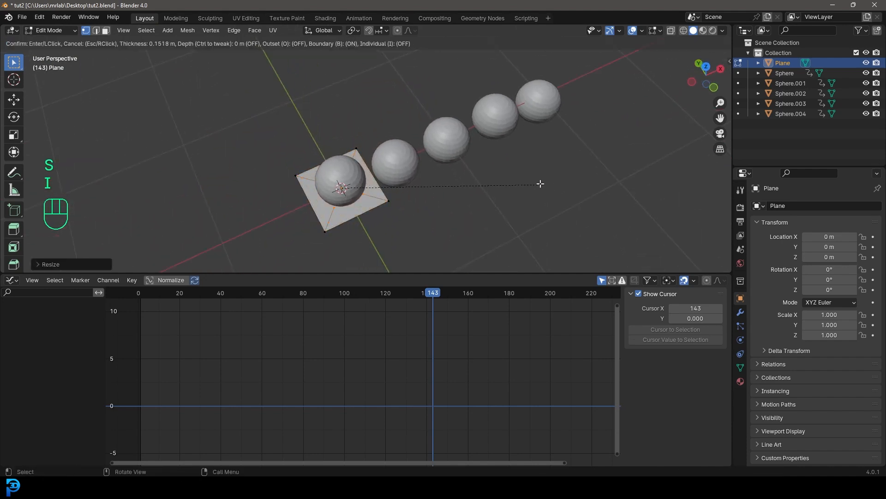
key("x")
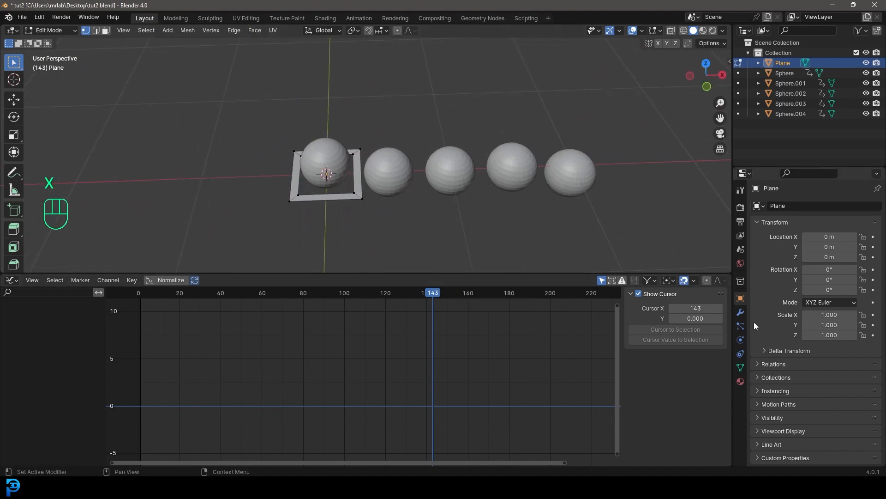
Add an Array modifier to the frame with Count 5 so it repeats beneath all five spheres.
left_click(740, 312)
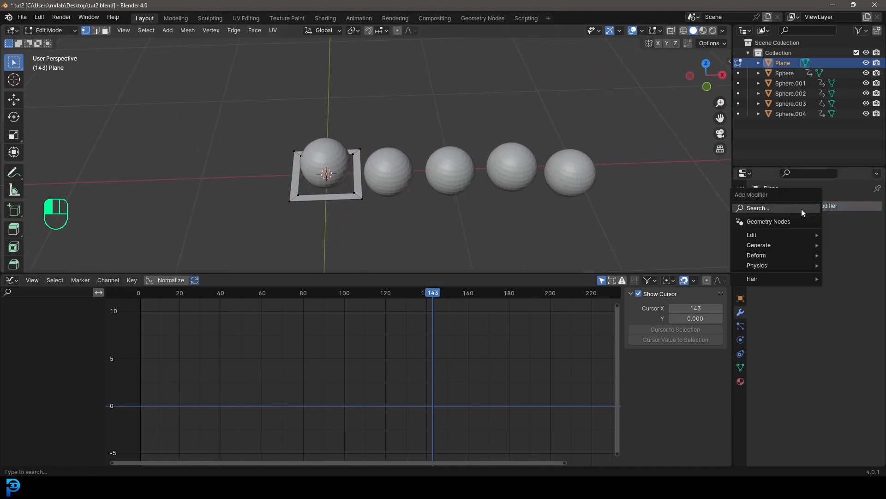
type("array")
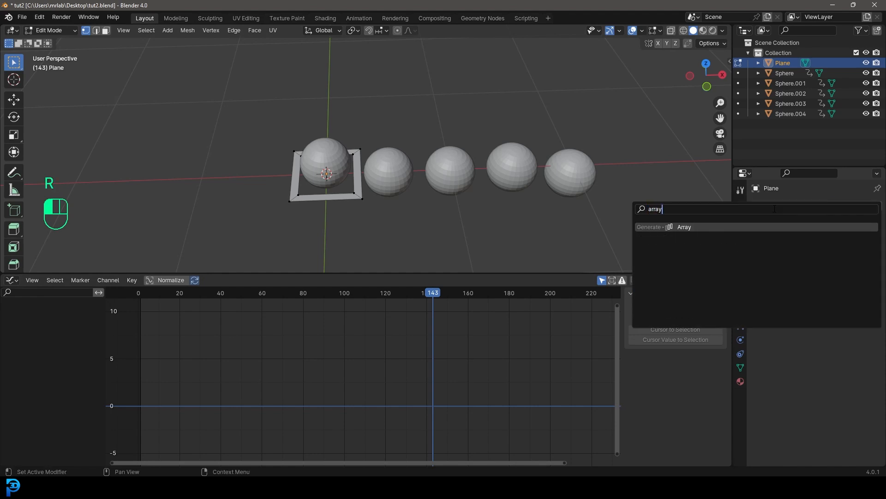
left_click(685, 227)
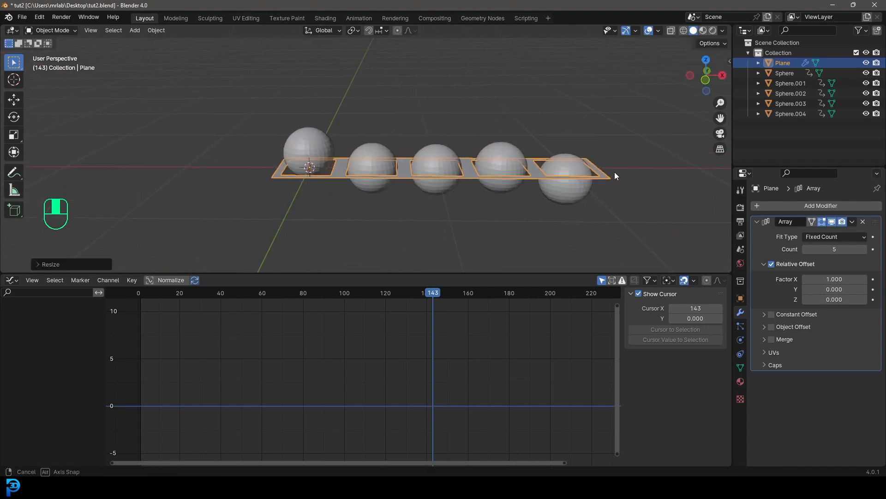
From top view, resize the tile outline to fit the first sphere and extrude the border along Z into tray walls.
key("KP_7")
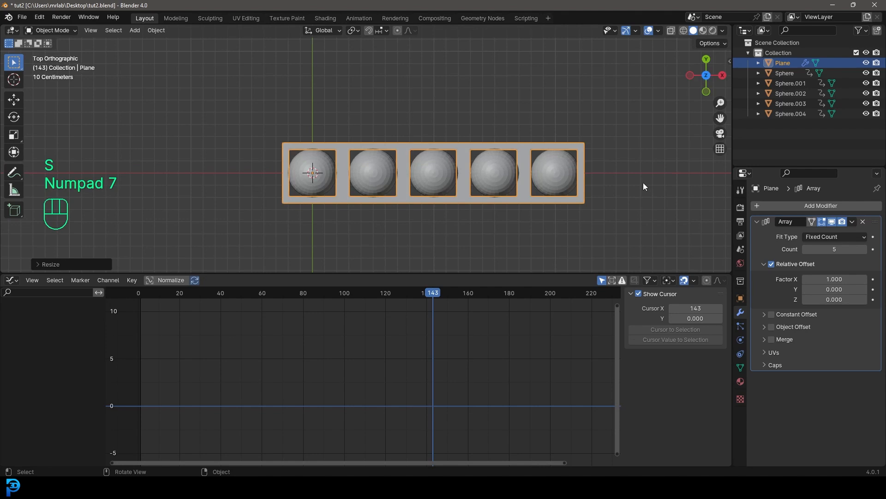
key("Tab")
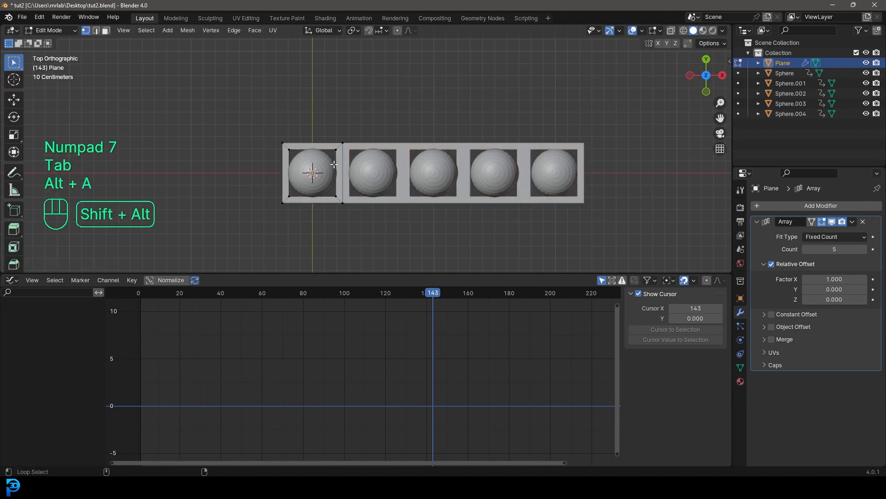
key("s")
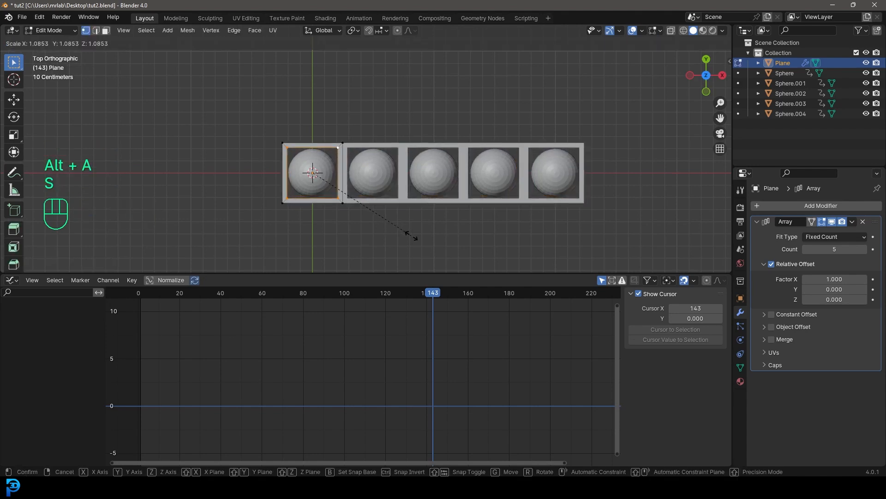
left_click_drag(396, 169, 404, 156)
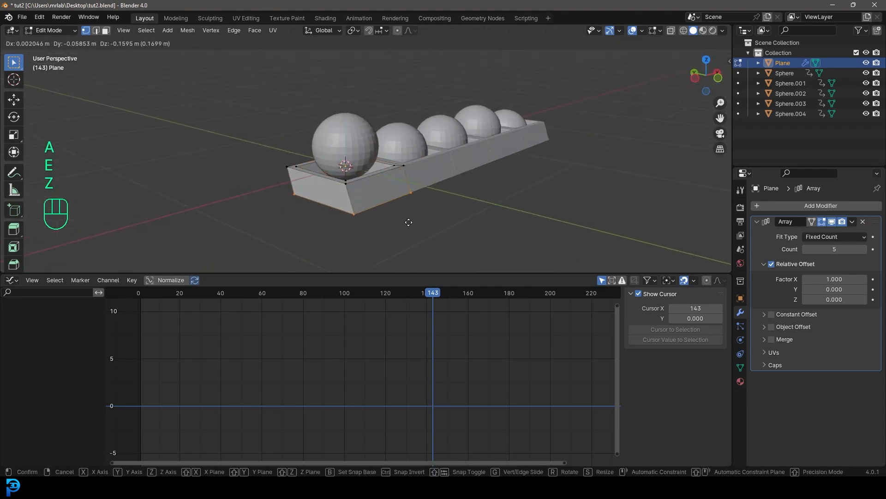
key("Tab")
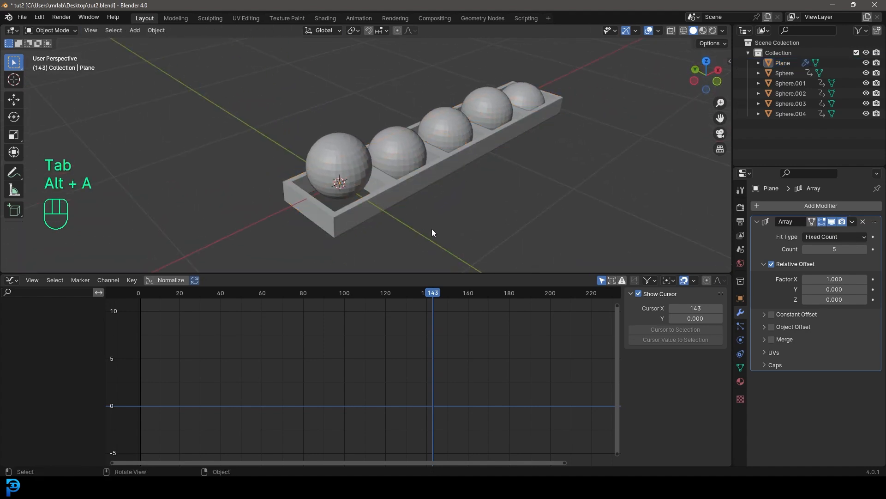
In face mode, extrude the tray's outer side faces and push them outward (Alt+S) into a lip.
key("Tab")
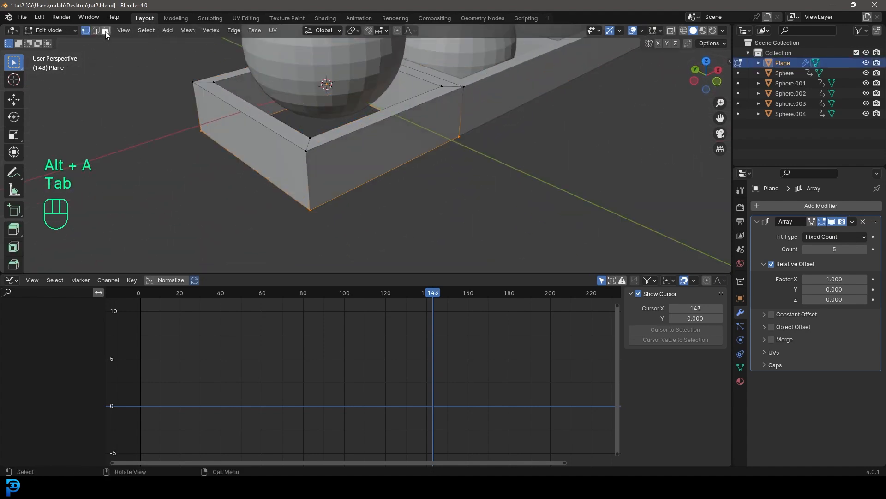
left_click(308, 172)
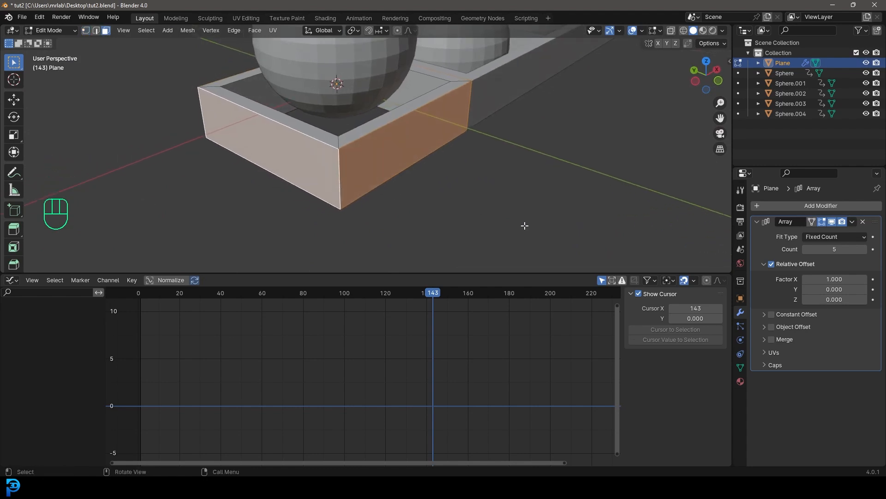
key("s")
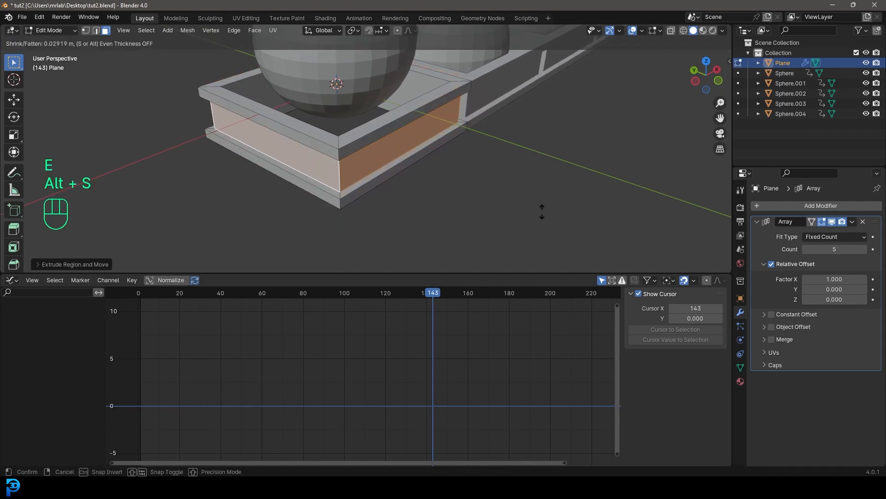
key("Tab")
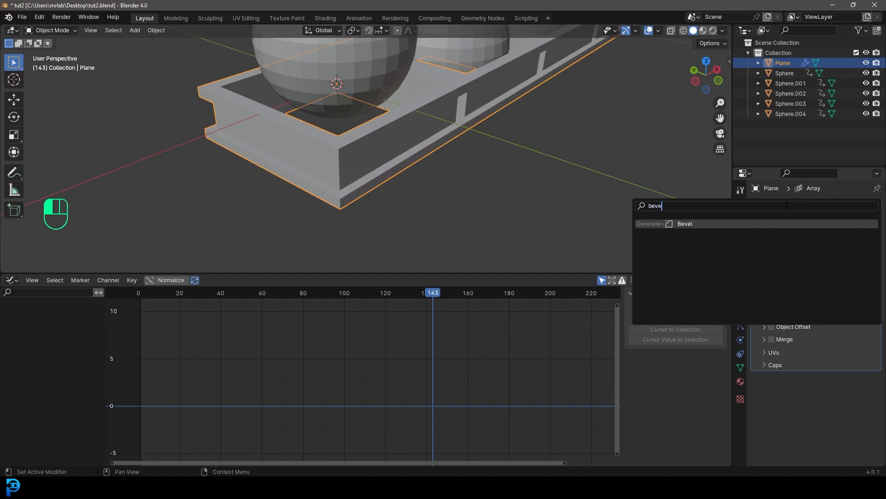
Give the tray a Bevel modifier with Amount 0.005 m, 3 segments and smooth shading.
left_click(685, 224)
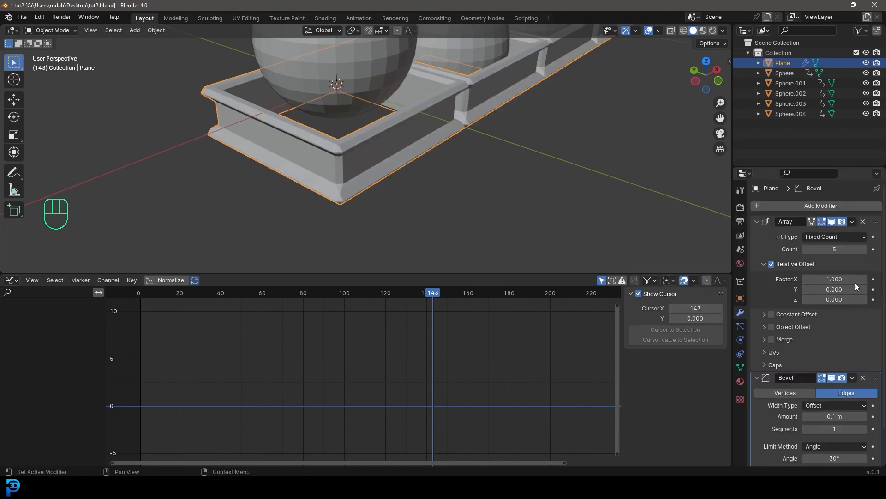
double_click(834, 279)
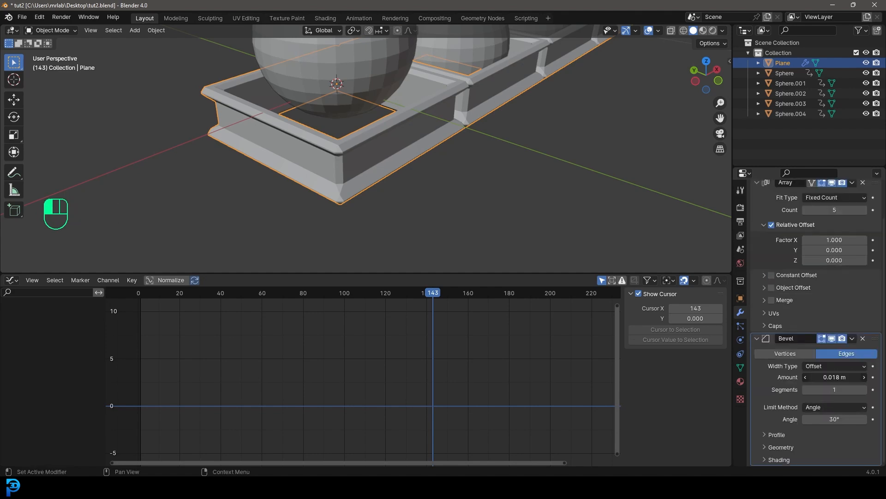
left_click_drag(848, 377, 819, 378)
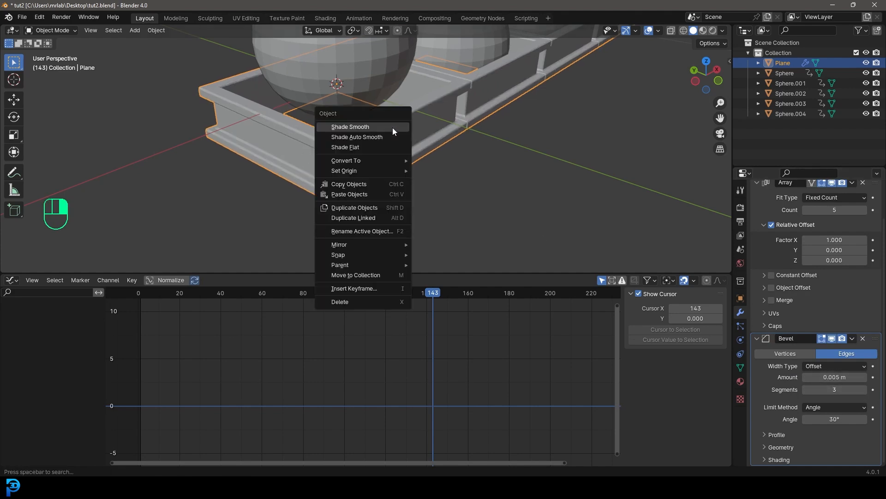
left_click(351, 126)
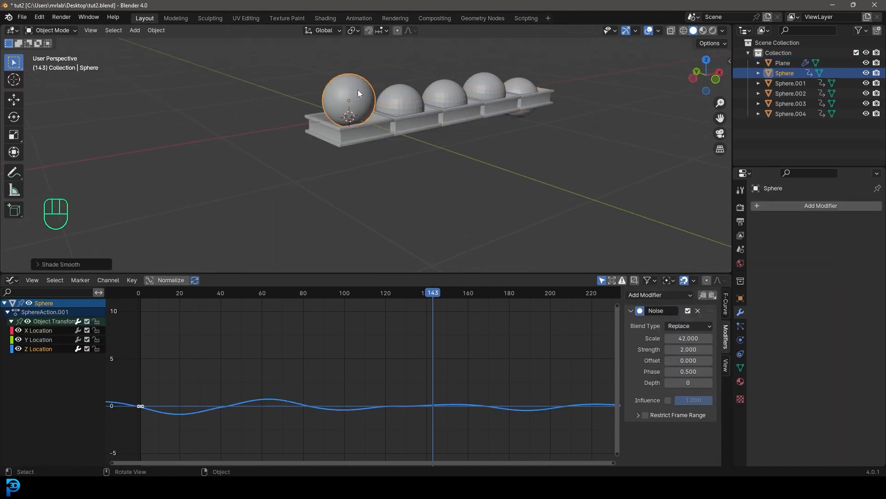
Play back the bobbing spheres with the first sphere's curve shown, then stop.
left_click(484, 93)
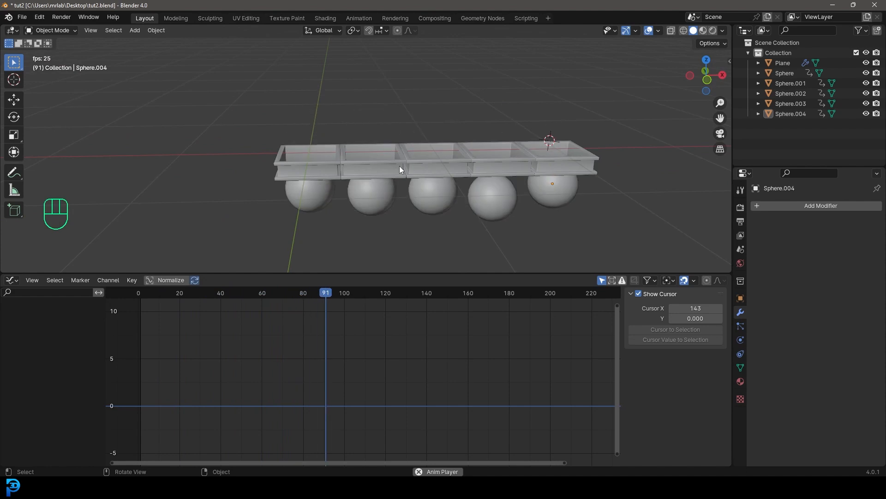
key("space")
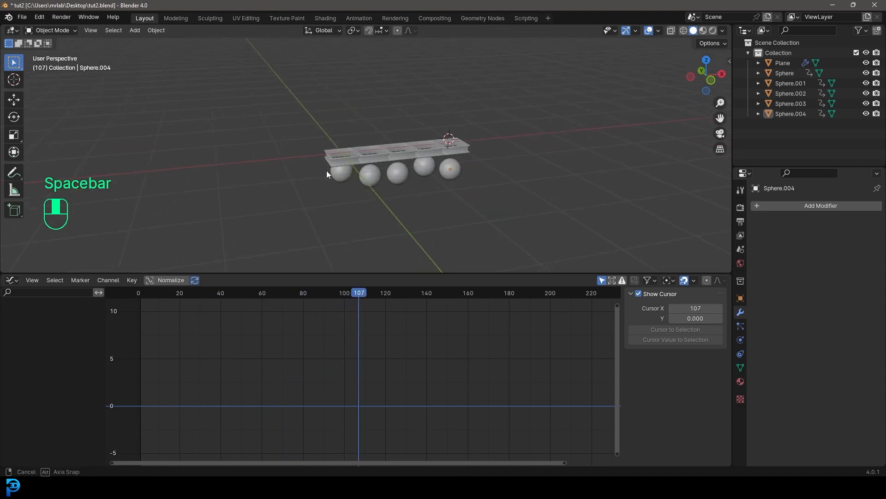
key("shift+a")
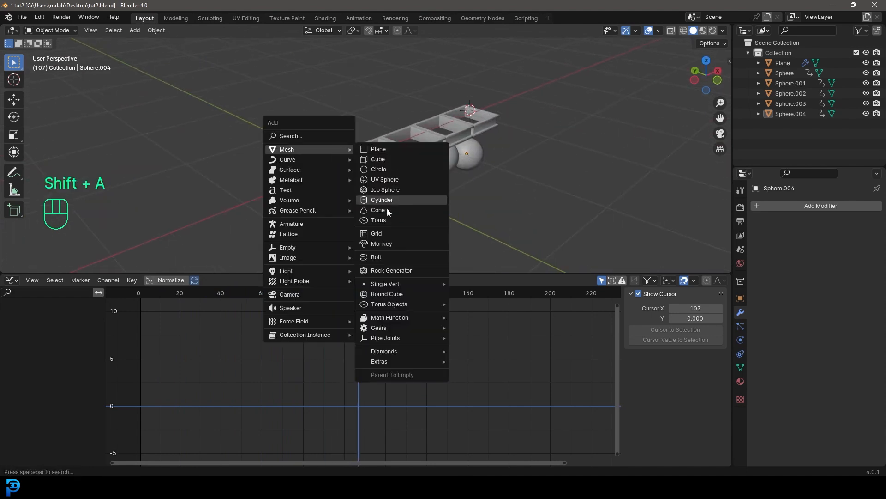
Add a scaled torus beside the tray and keyframe its rotation at frame 1.
left_click(378, 220)
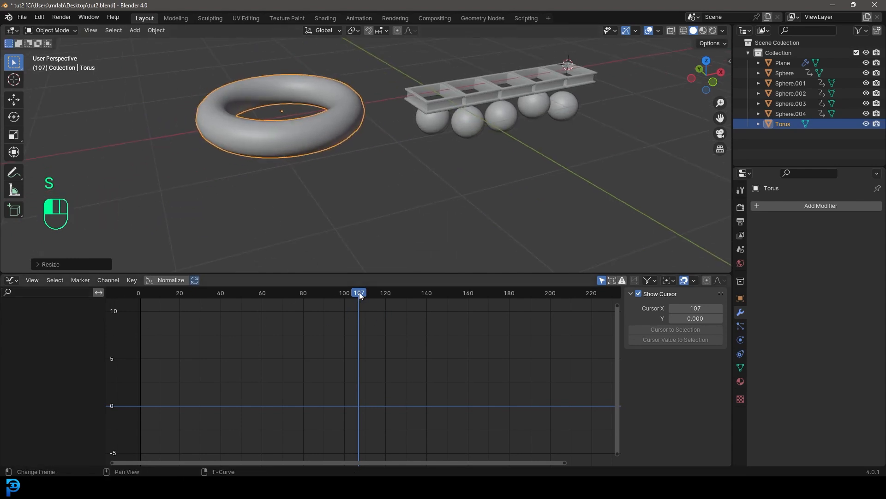
left_click(139, 292)
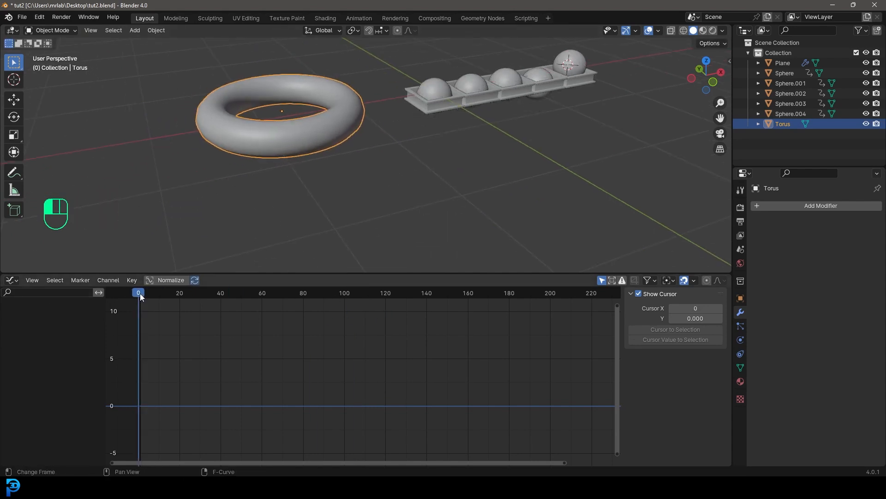
key("i")
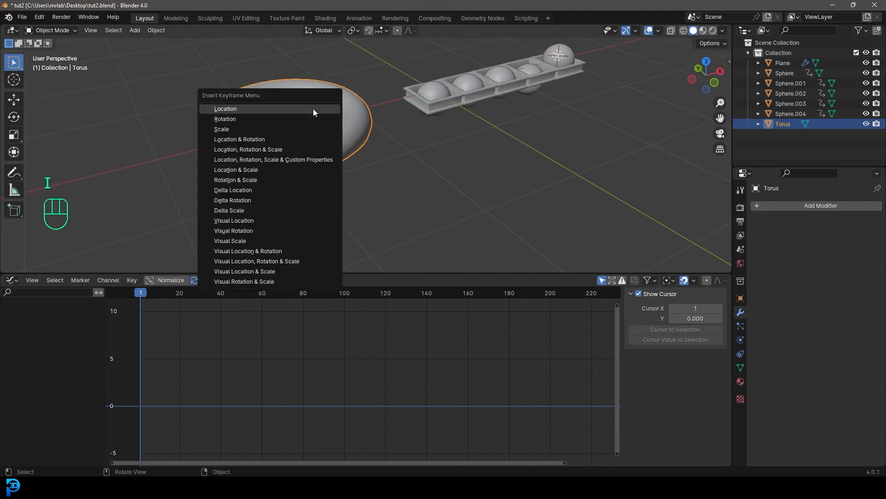
left_click(225, 109)
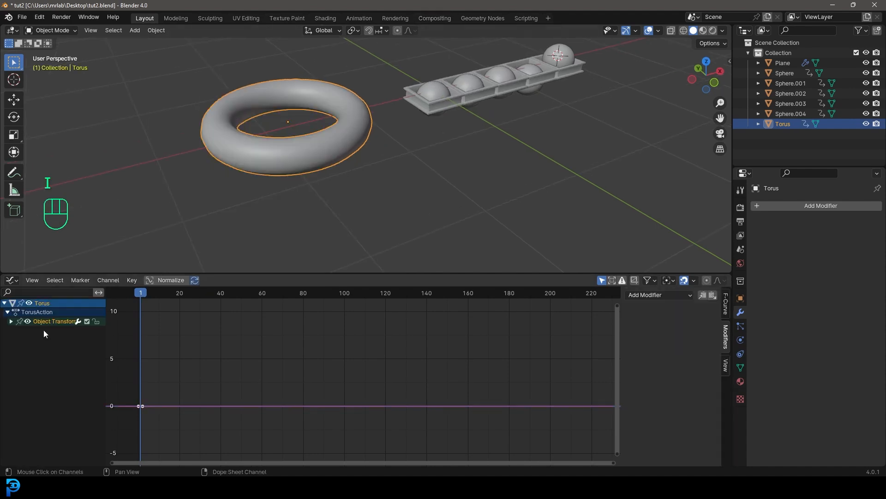
Expand the torus transform channels and select the Y Euler Rotation curve.
left_click(11, 321)
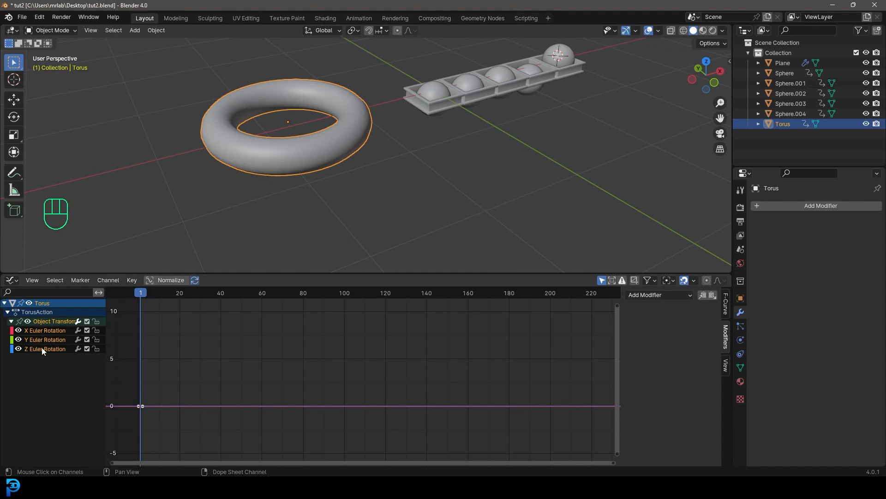
left_click(45, 340)
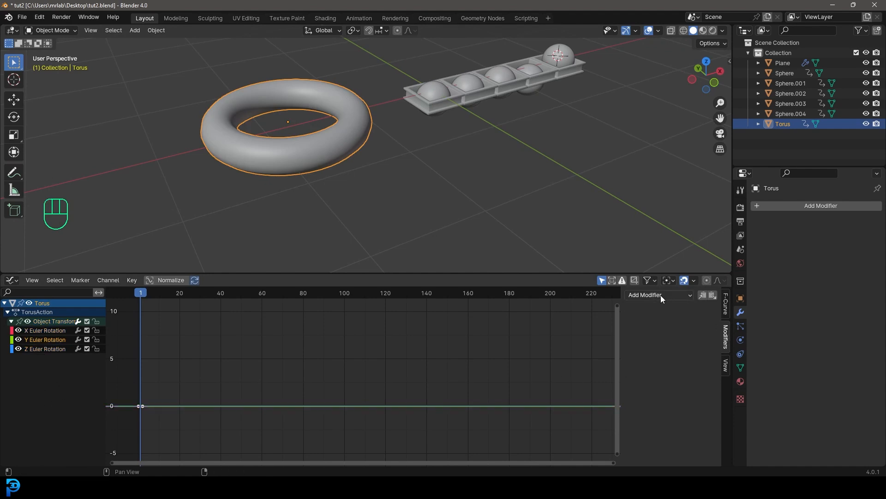
Add a Noise modifier at scale 50, strength 12 to the Y rotation curve and preview the tumble.
left_click(658, 294)
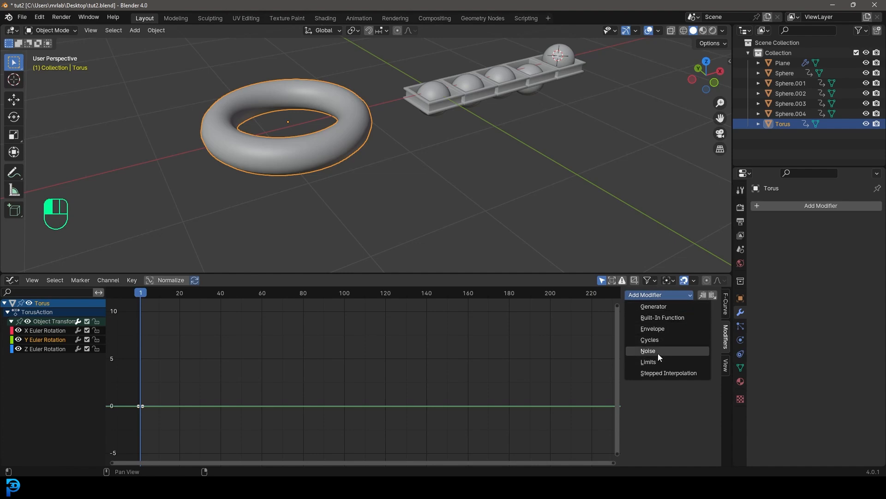
left_click(648, 350)
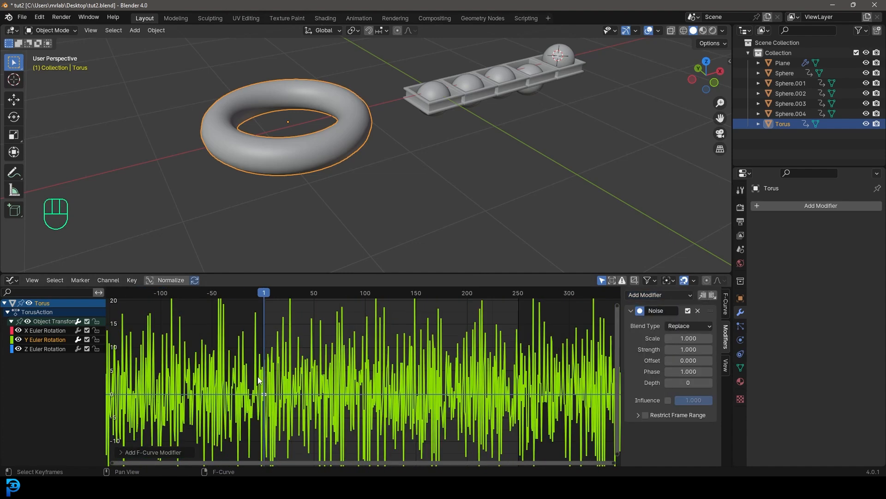
key("space")
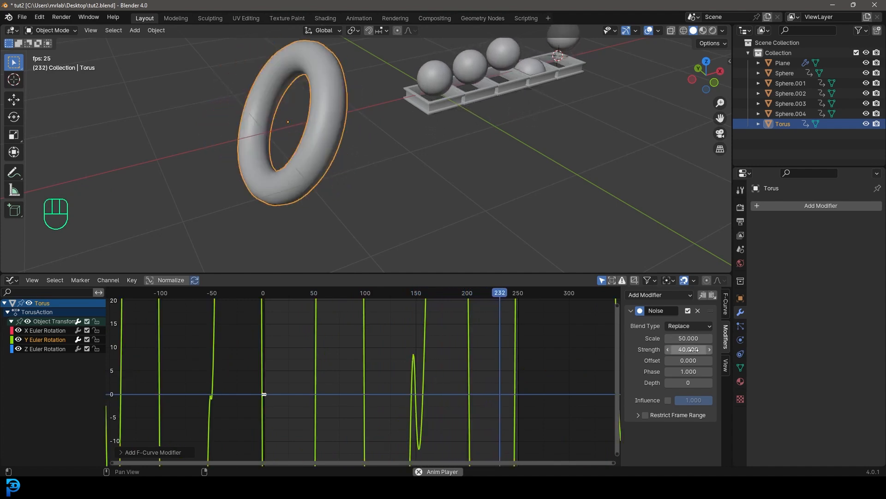
left_click(292, 292)
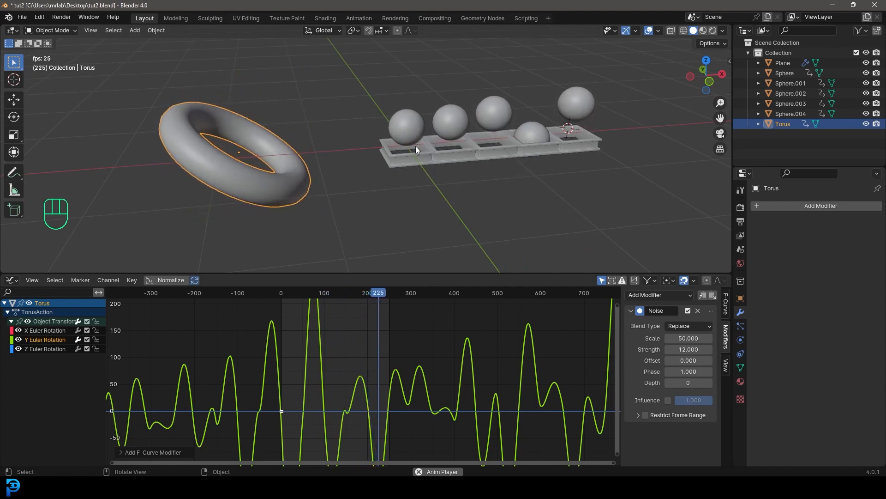
left_click(291, 292)
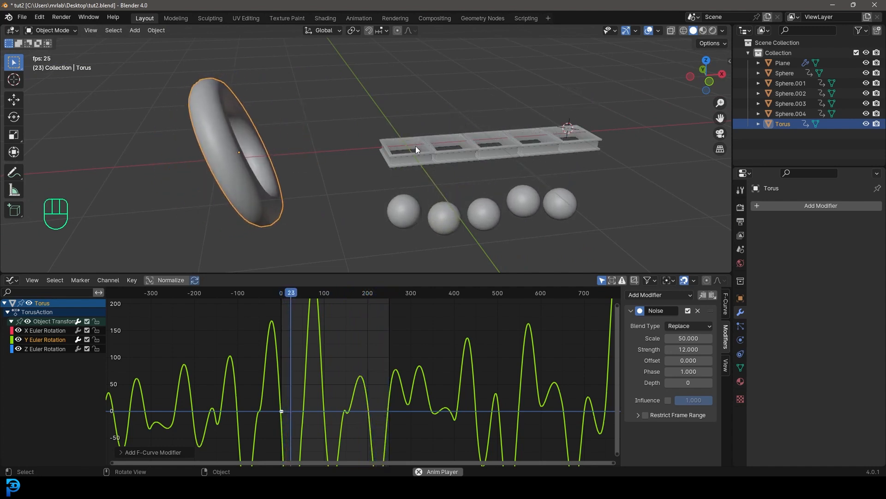